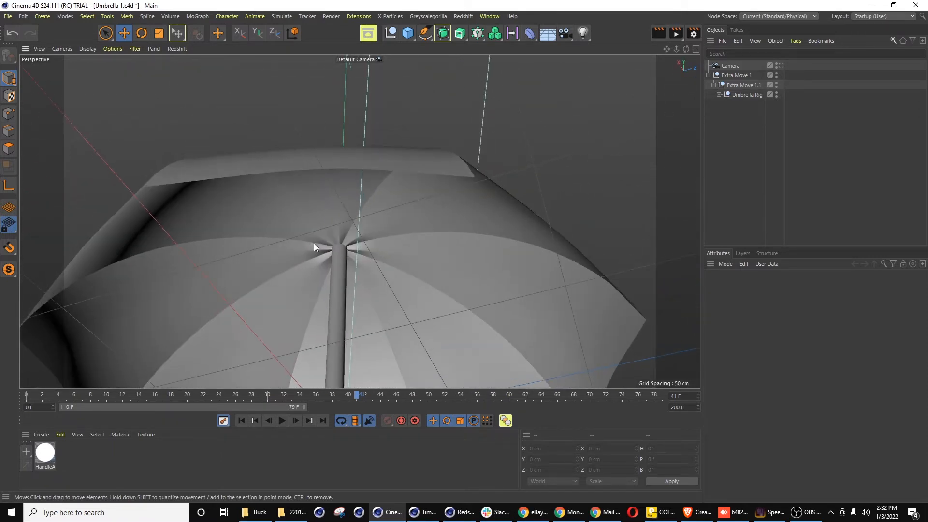
{"action": "mouse_move", "coordinate": [109, 270]}
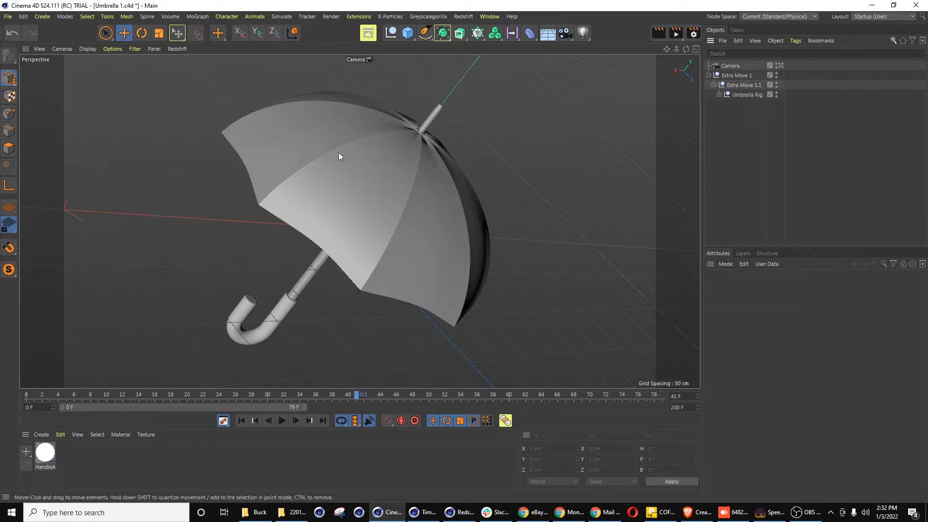
{"action": "mouse_move", "coordinate": [377, 374]}
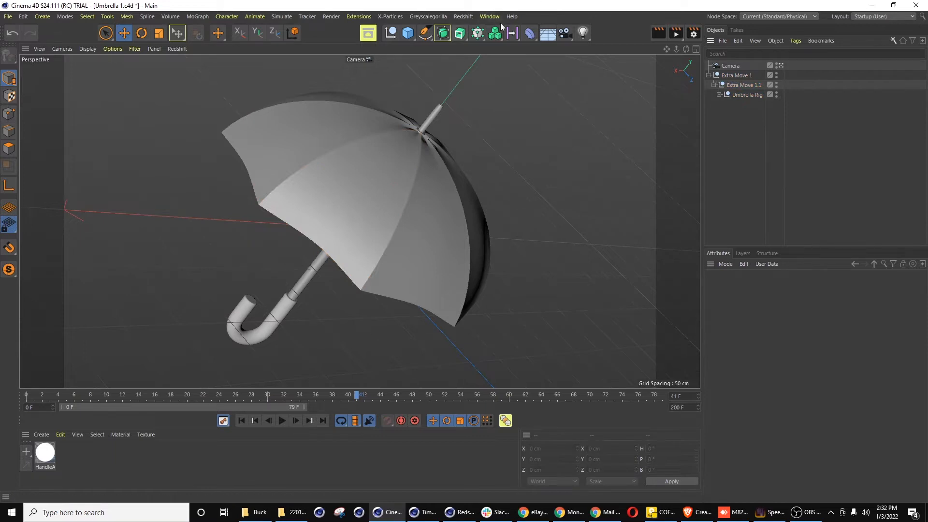
{"action": "mouse_move", "coordinate": [512, 119]}
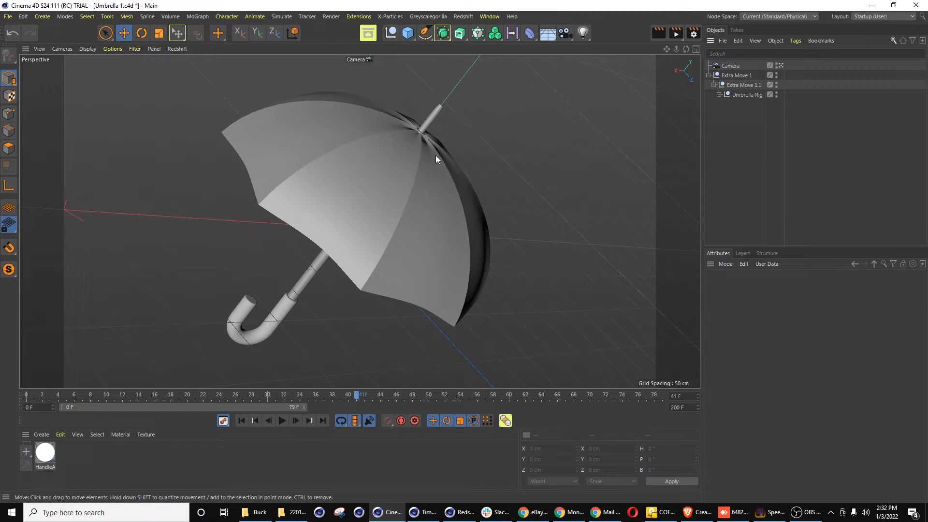
{"action": "mouse_move", "coordinate": [547, 4]}
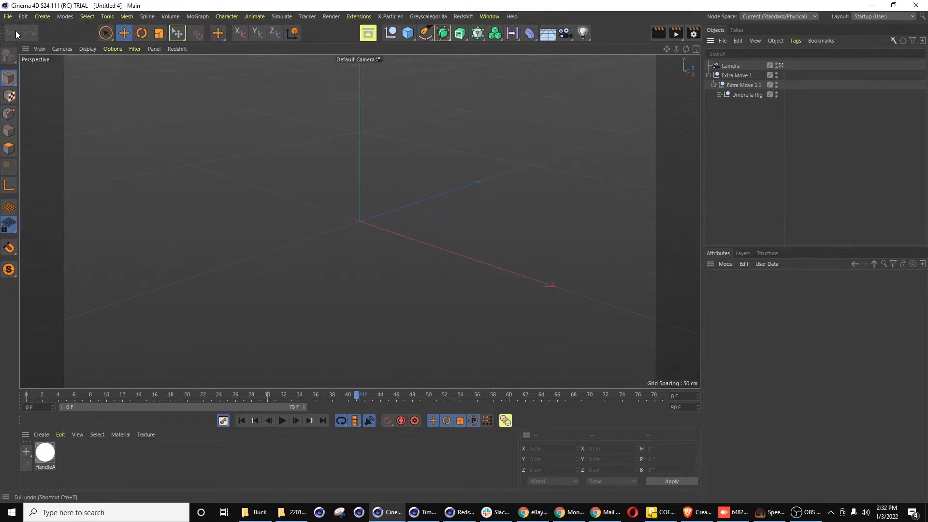
Add a Cylinder for the pole and an Arc spline.
{"action": "left_click", "coordinate": [407, 32]}
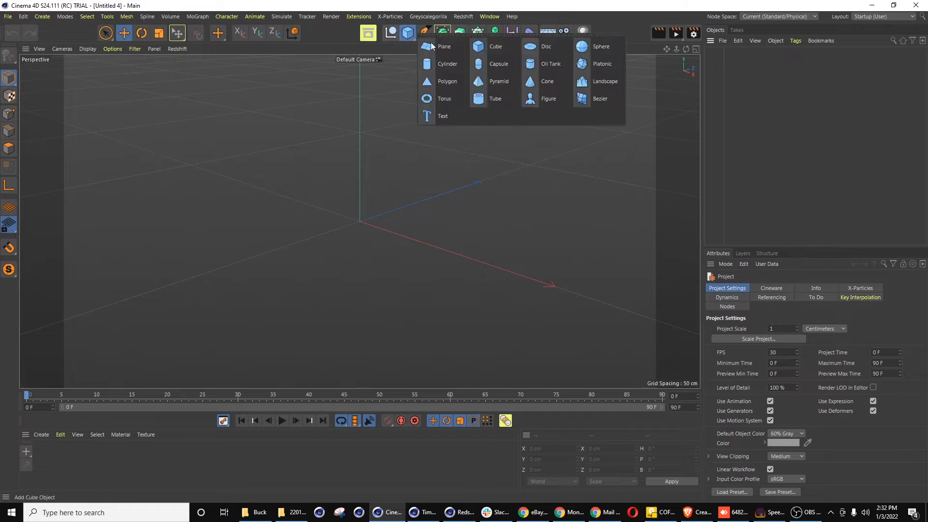
{"action": "left_click", "coordinate": [447, 63]}
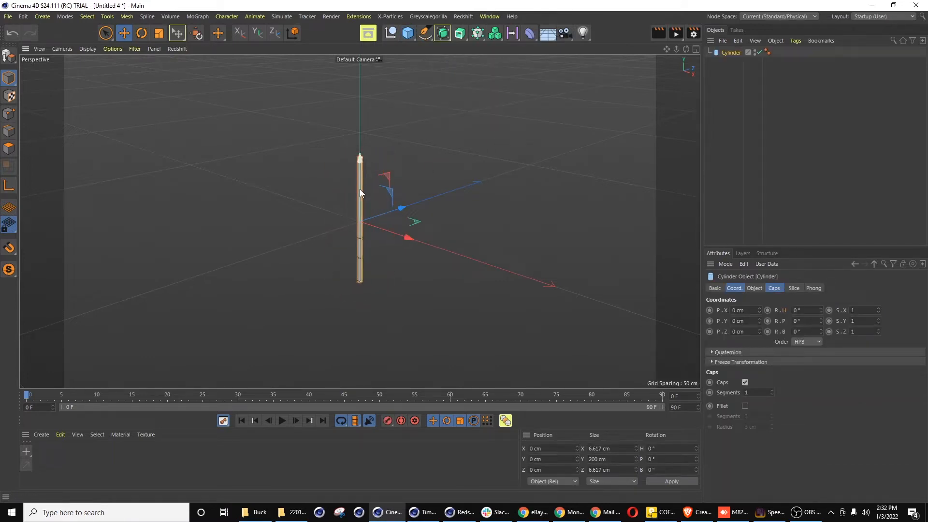
{"action": "left_click", "coordinate": [423, 34]}
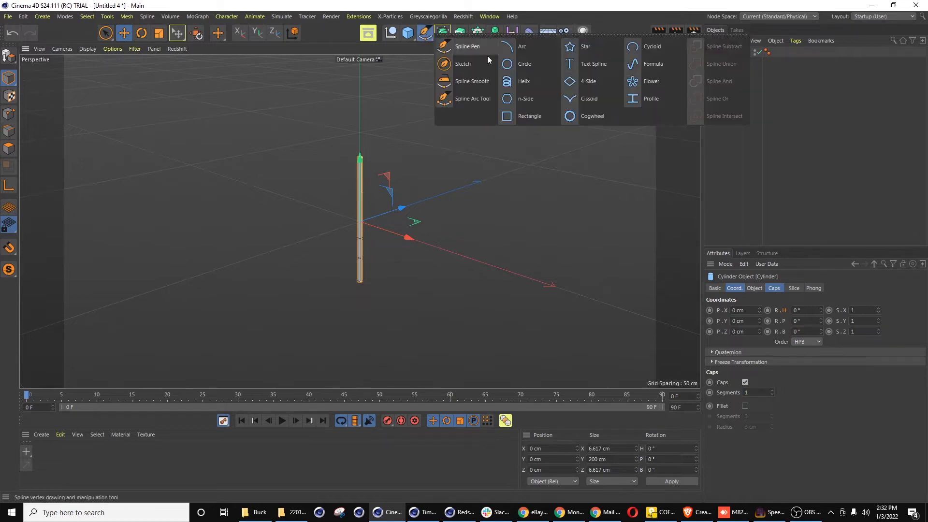
{"action": "left_click", "coordinate": [522, 46]}
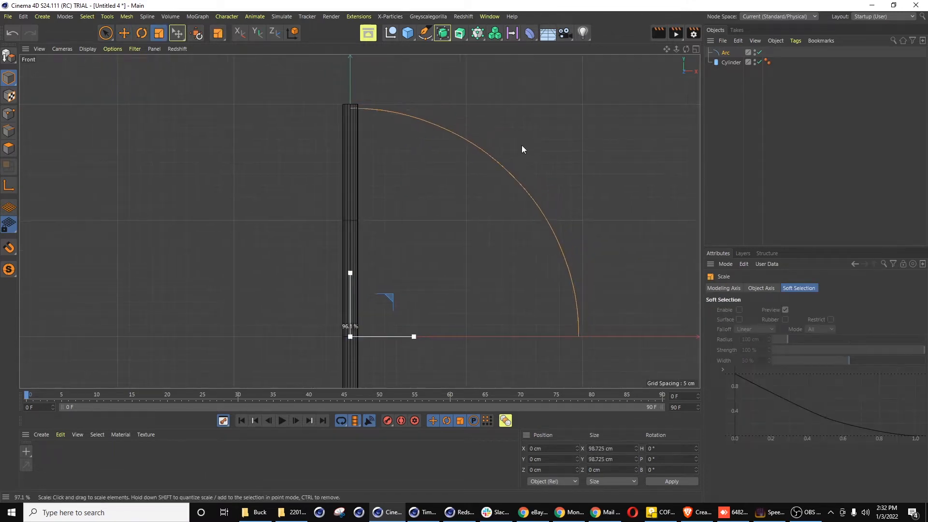
Scale the arc to about 100 cm and raise it to the pole's top.
{"action": "left_click_drag", "start_coordinate": [413, 337], "coordinate": [416, 337]}
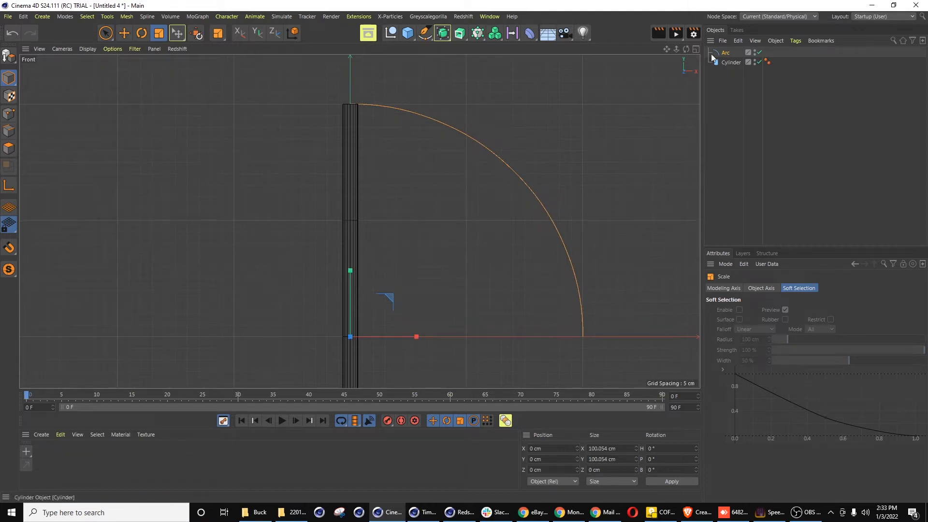
{"action": "left_click", "coordinate": [124, 33]}
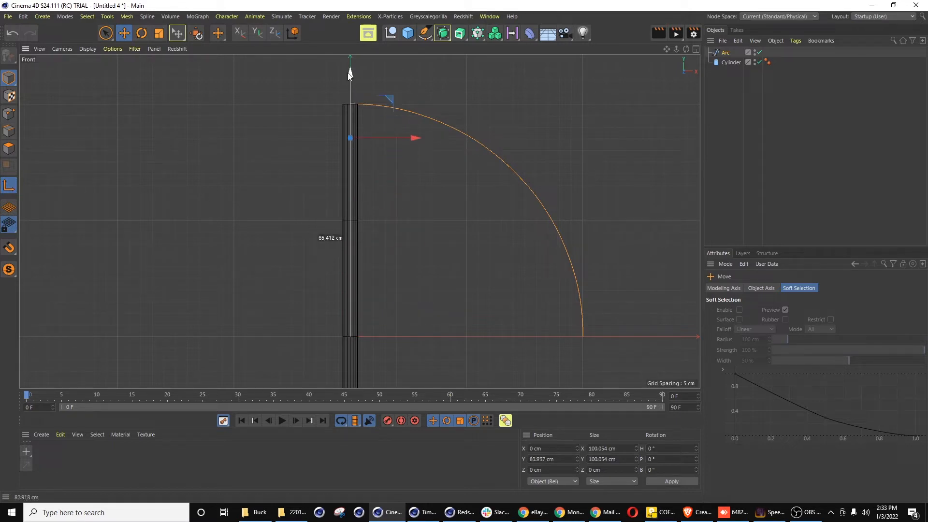
{"action": "left_click_drag", "start_coordinate": [350, 138], "coordinate": [365, 140]}
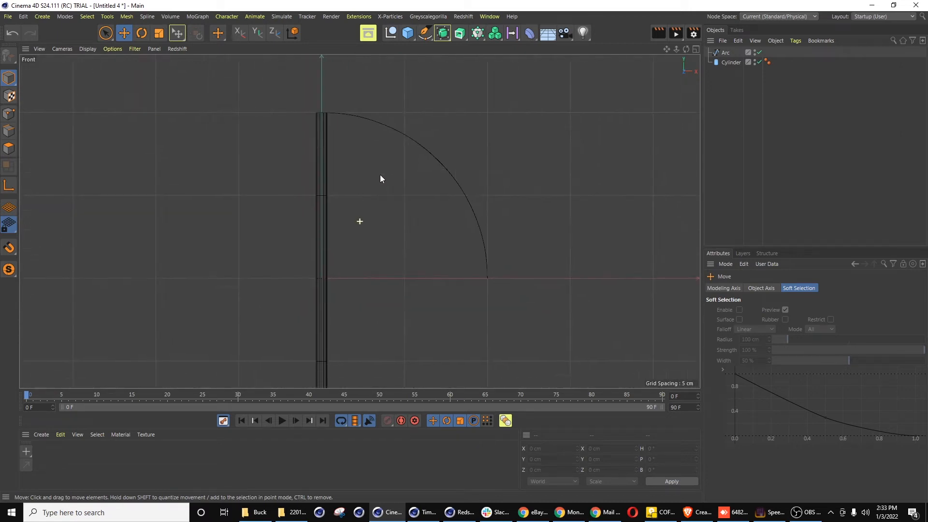
{"action": "mouse_move", "coordinate": [403, 200]}
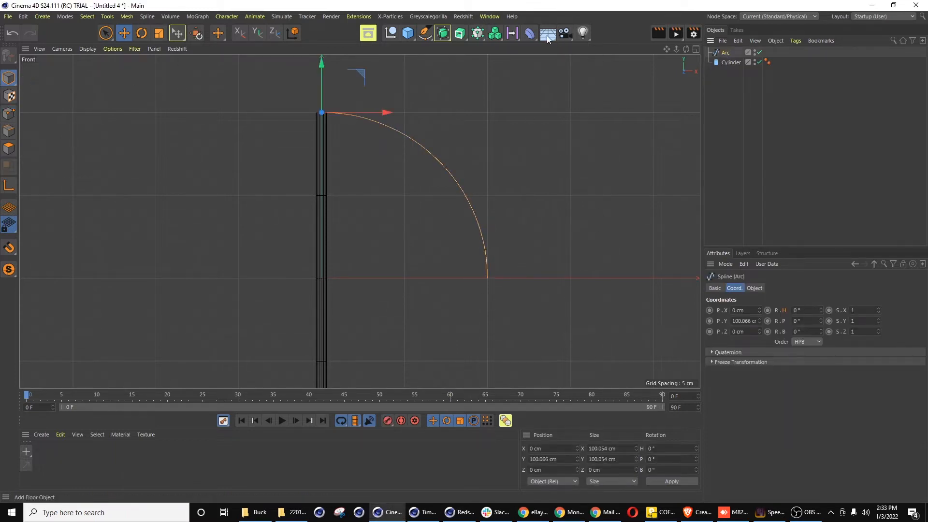
Add a Bend deformer under the Arc and rotate it -90° on B to curve the arc.
{"action": "left_click", "coordinate": [529, 33]}
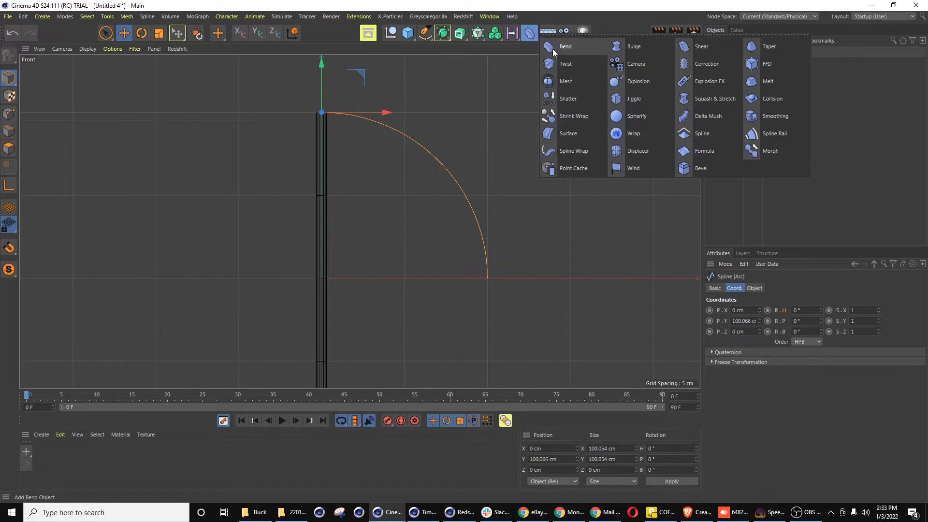
{"action": "left_click", "coordinate": [565, 46]}
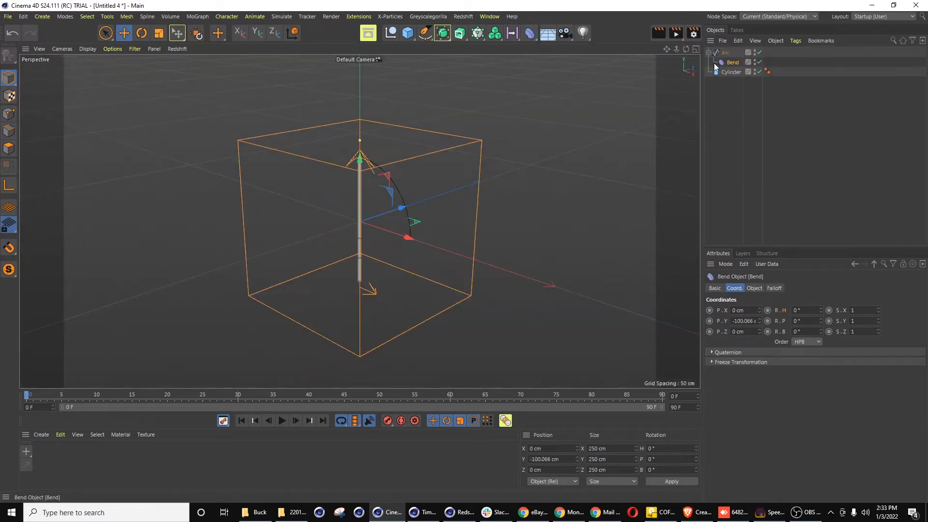
{"action": "left_click", "coordinate": [754, 288]}
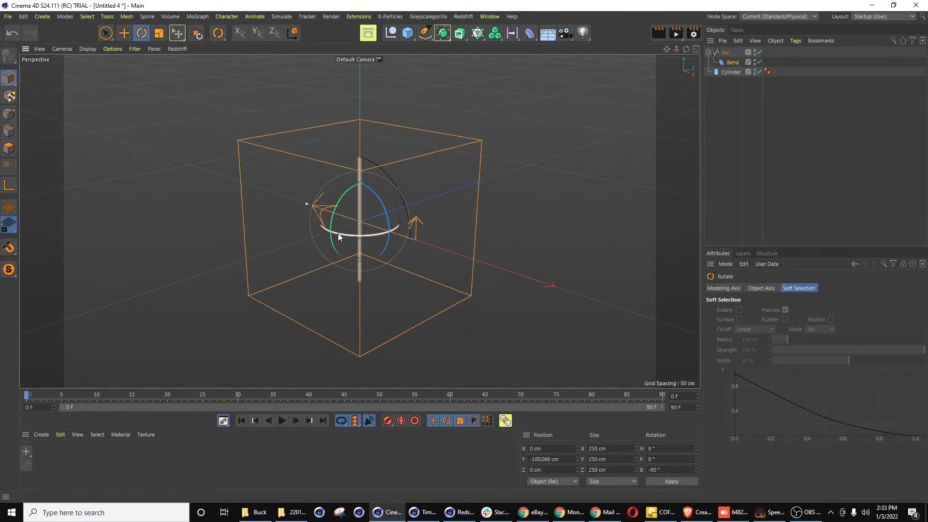
{"action": "left_click_drag", "start_coordinate": [340, 237], "coordinate": [426, 177]}
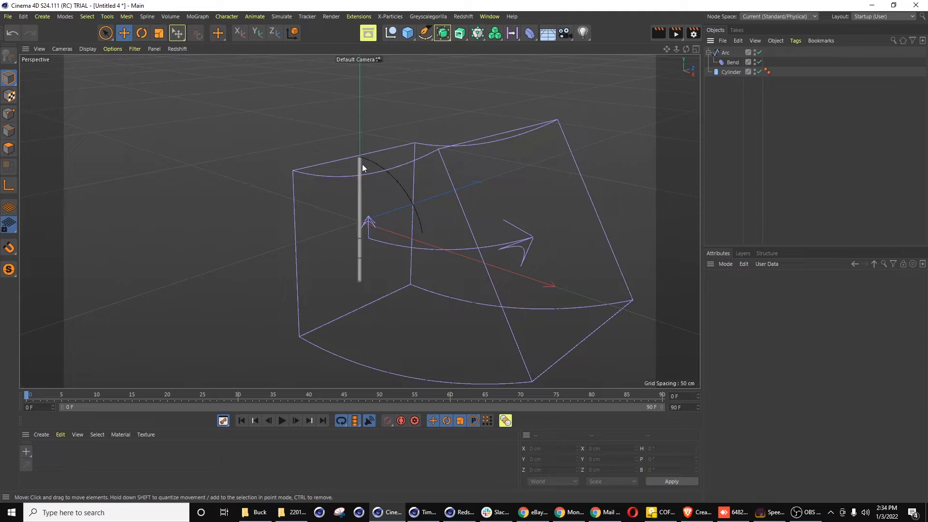
{"action": "mouse_move", "coordinate": [355, 171]}
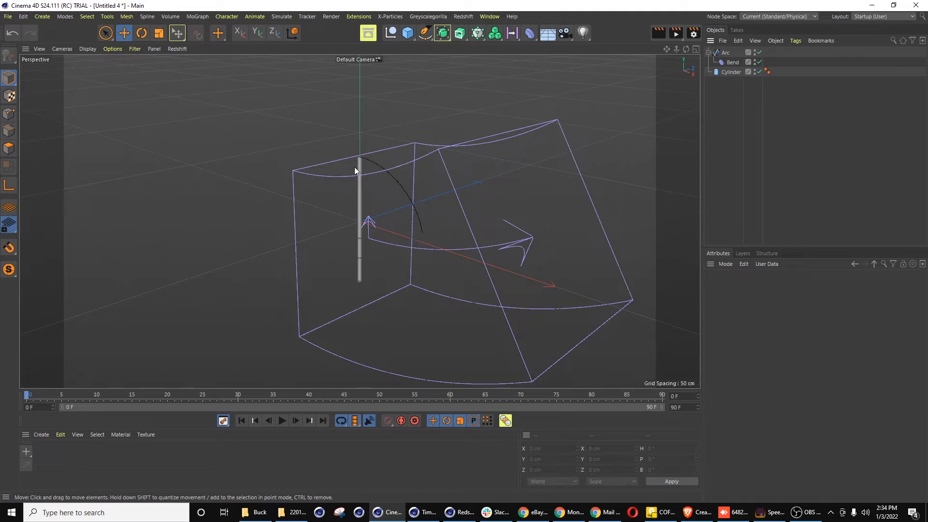
{"action": "mouse_move", "coordinate": [385, 172]}
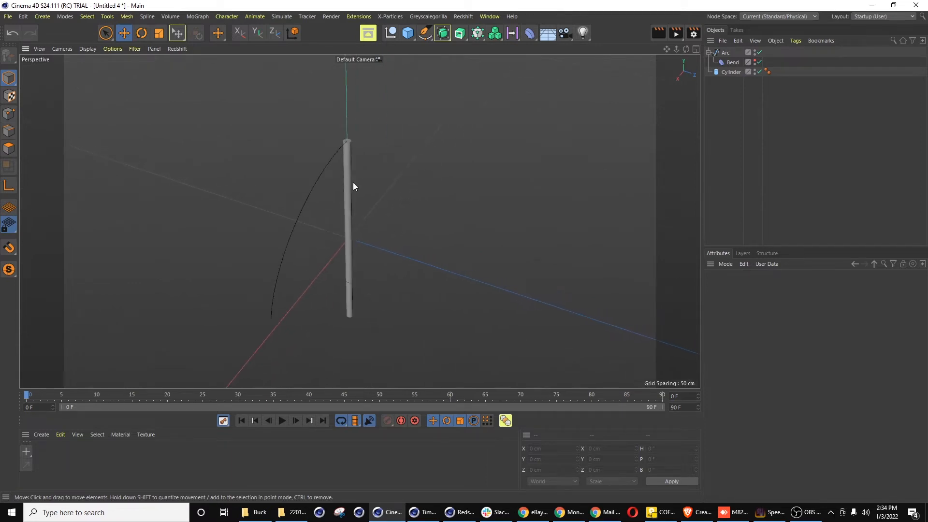
{"action": "mouse_move", "coordinate": [510, 345]}
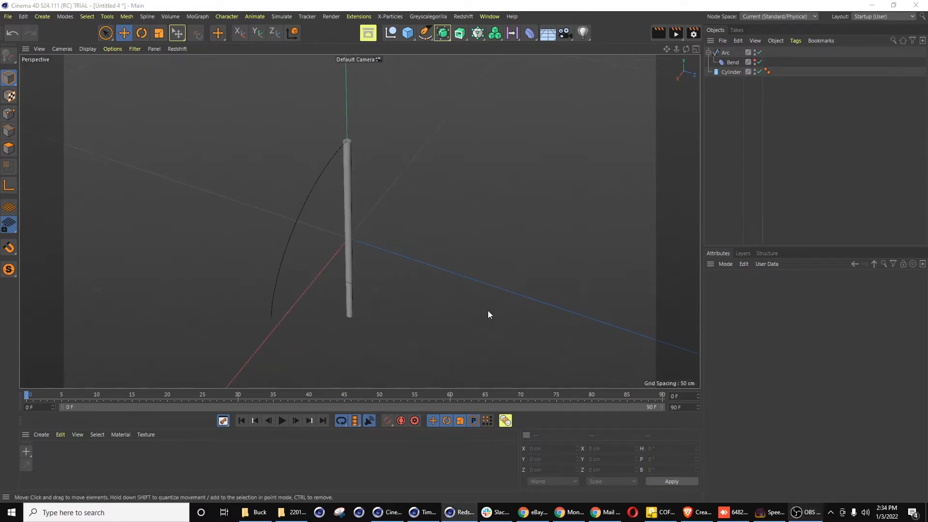
Loft the pair of bent arcs into a canopy panel.
{"action": "left_click", "coordinate": [724, 53]}
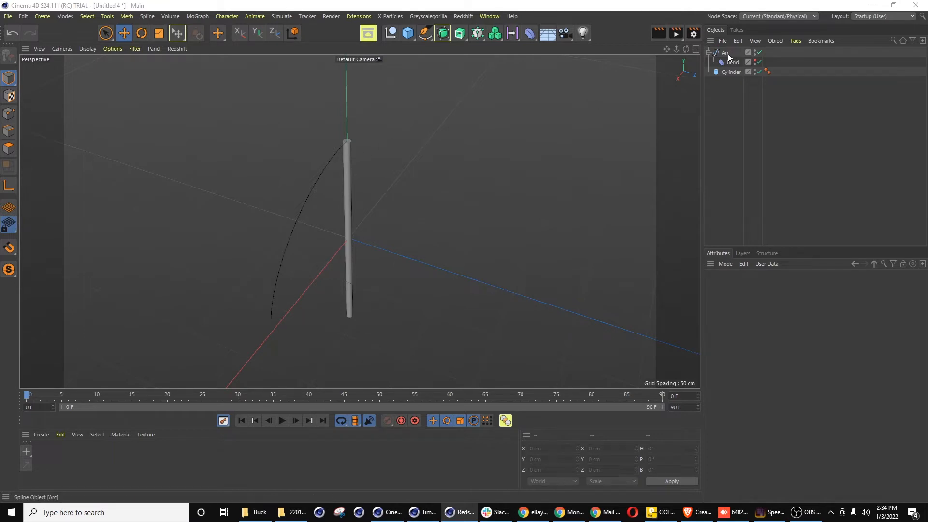
{"action": "left_click", "coordinate": [728, 53]}
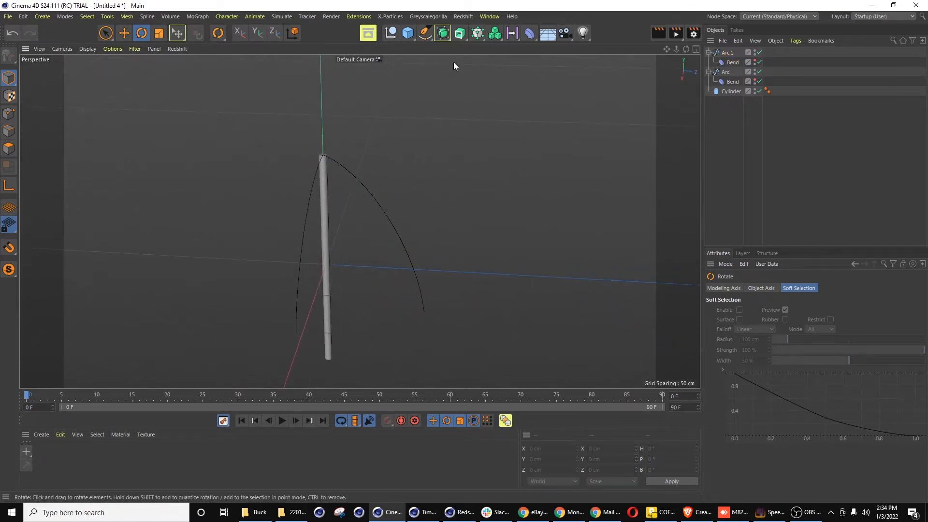
{"action": "left_click", "coordinate": [459, 33]}
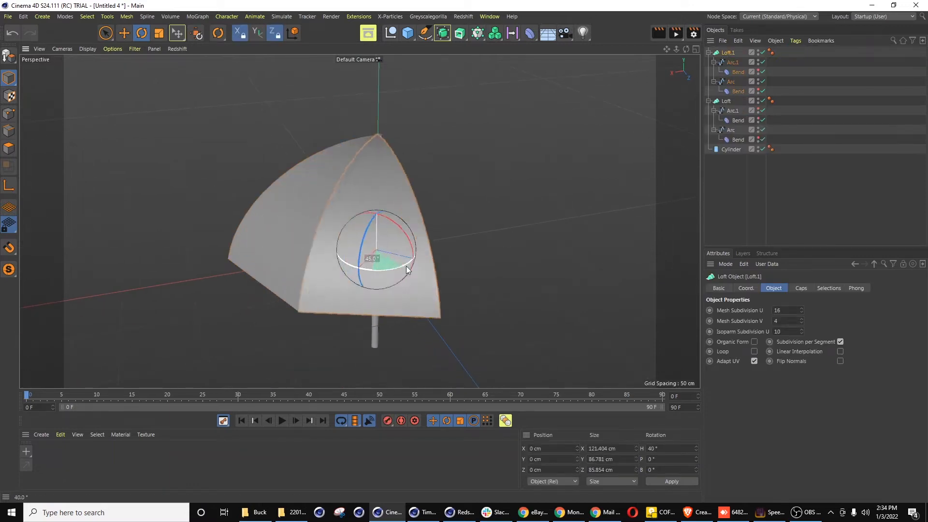
Duplicate the loft as Loft.1, rotate it 45° around the pole, and filter the arcs.
{"action": "left_click_drag", "start_coordinate": [390, 282], "coordinate": [405, 271]}
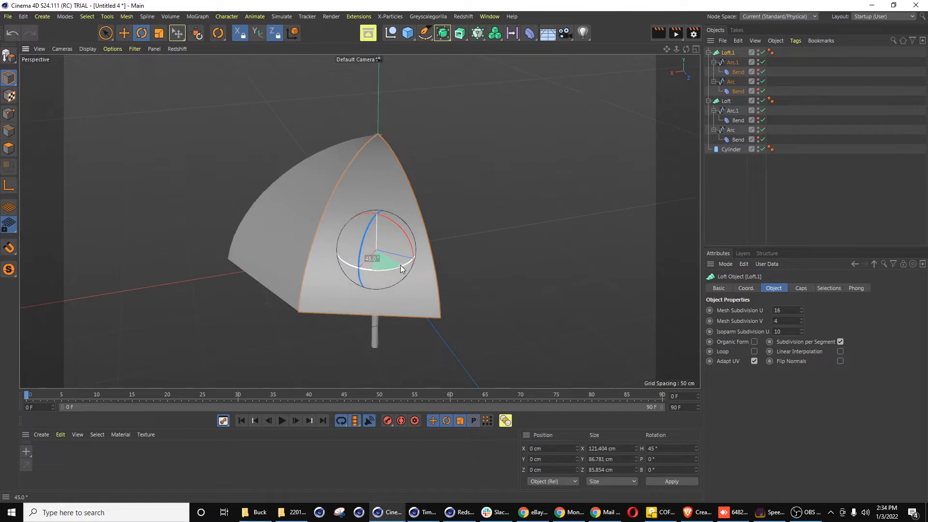
{"action": "left_click_drag", "start_coordinate": [403, 269], "coordinate": [353, 272]}
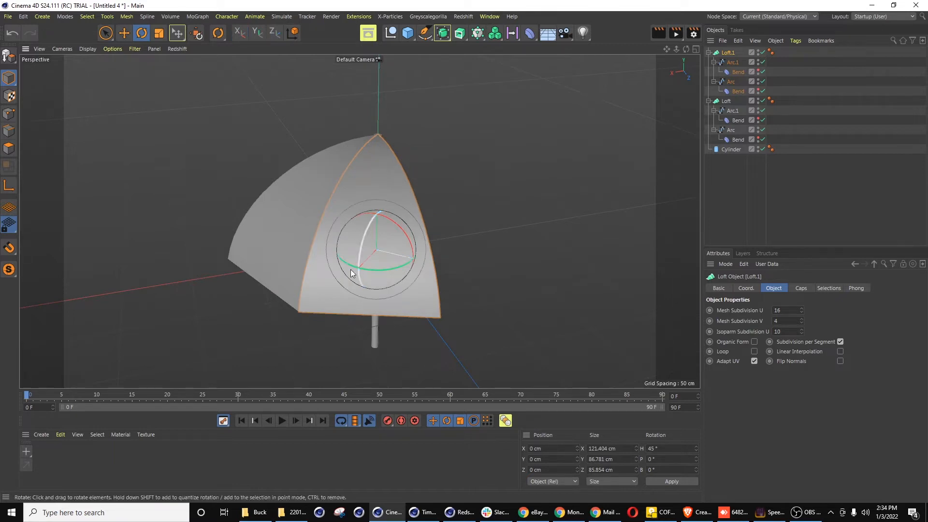
{"action": "left_click_drag", "start_coordinate": [352, 274], "coordinate": [370, 258]}
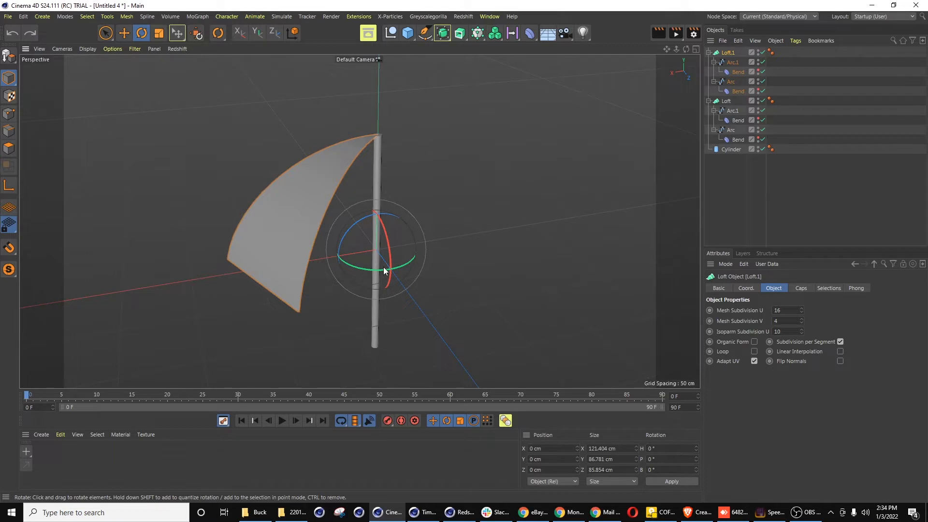
{"action": "mouse_move", "coordinate": [485, 121]}
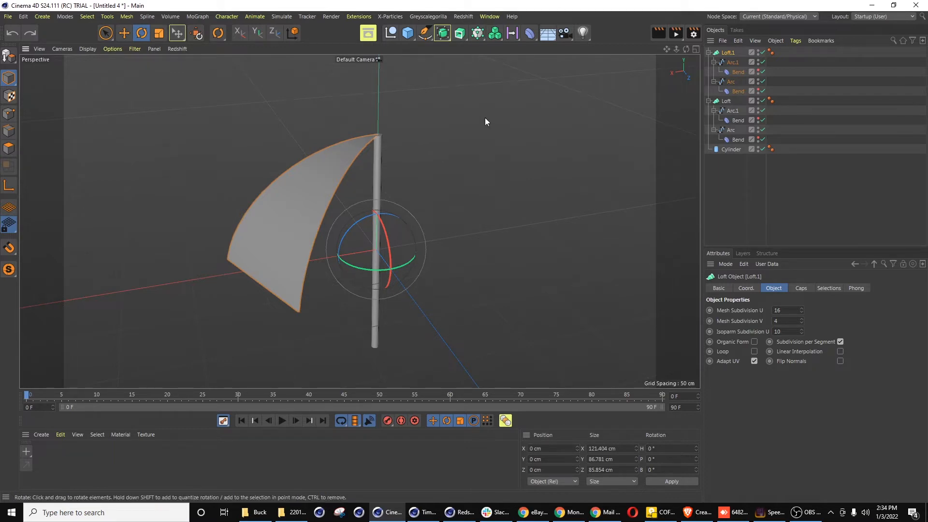
{"action": "left_click", "coordinate": [732, 62]}
{"action": "type", "text": "arc"}
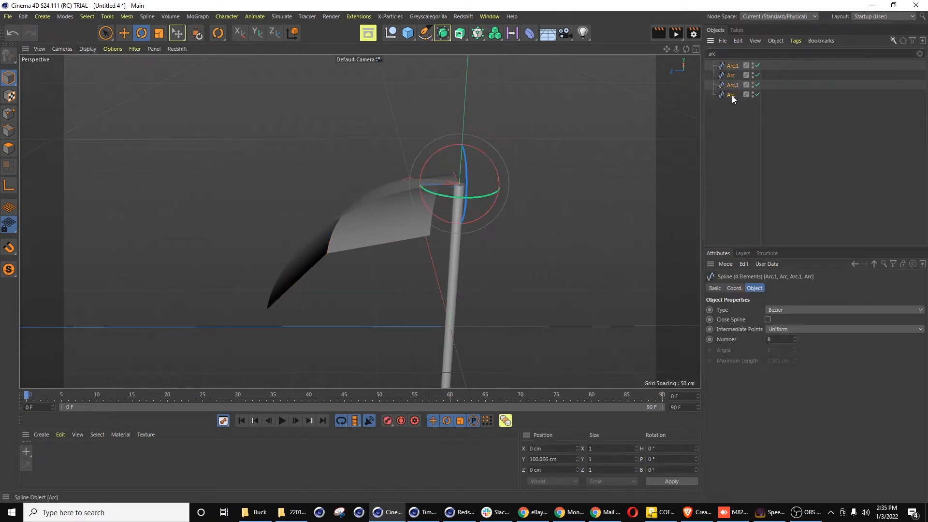
Select all four Bend deformers and drag their shared Strength for a fuller canopy.
{"action": "left_click", "coordinate": [733, 288]}
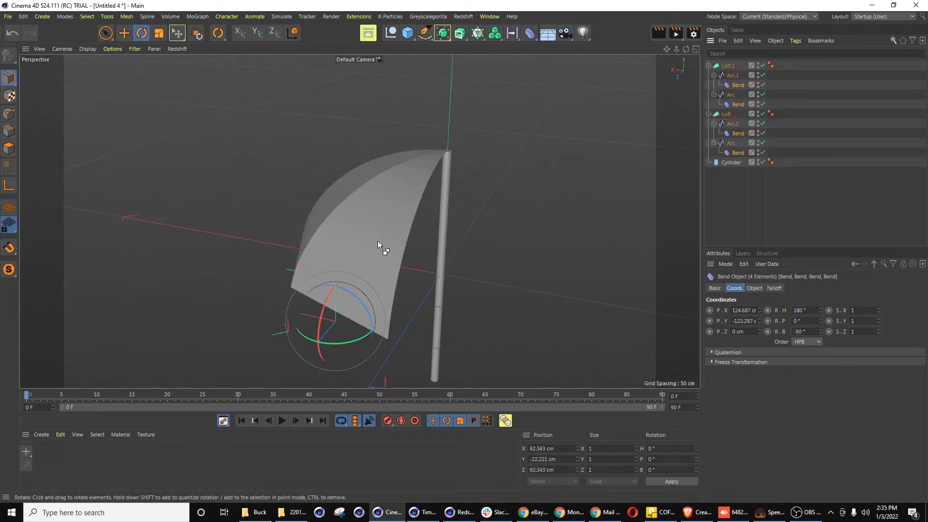
{"action": "left_click", "coordinate": [753, 288]}
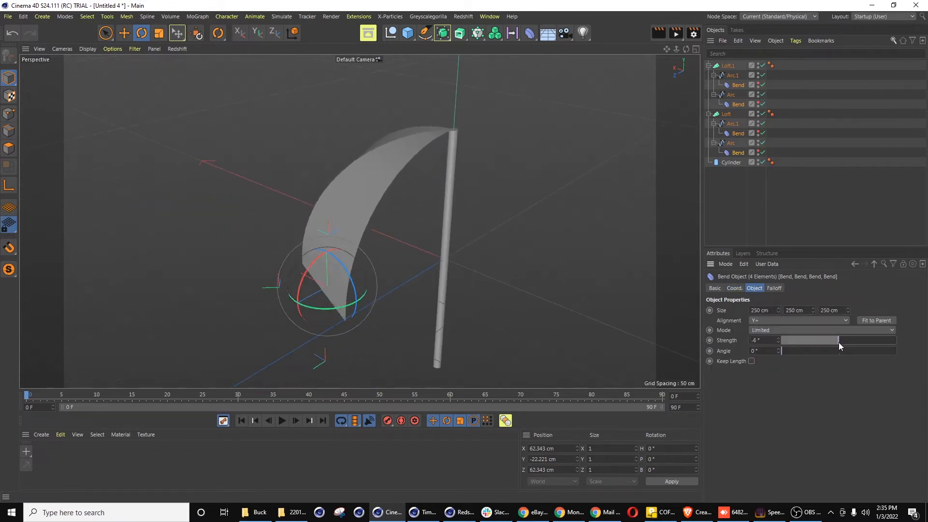
{"action": "left_click_drag", "start_coordinate": [781, 340], "coordinate": [858, 340]}
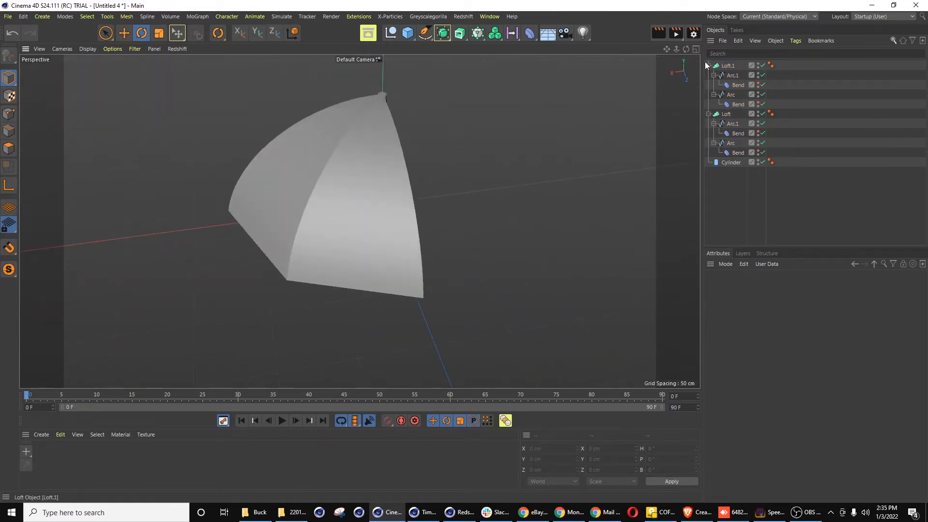
Delete Loft.1 and switch to the Umbrella 1.c4d reference document.
{"action": "left_click", "coordinate": [727, 66]}
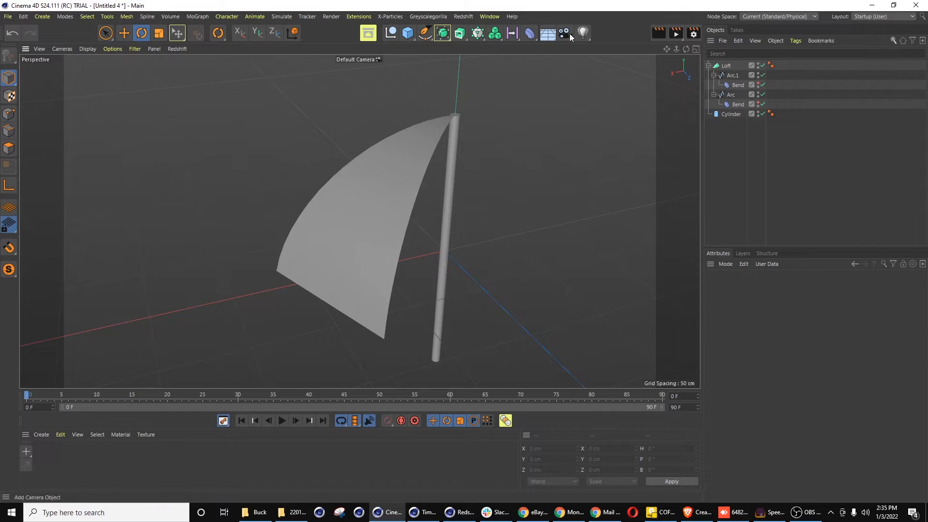
{"action": "left_click", "coordinate": [489, 16]}
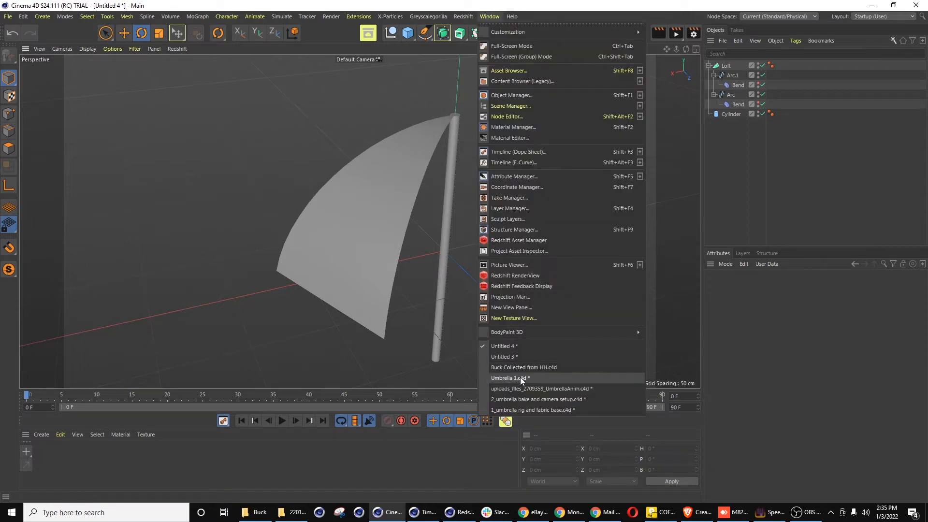
{"action": "left_click", "coordinate": [508, 377]}
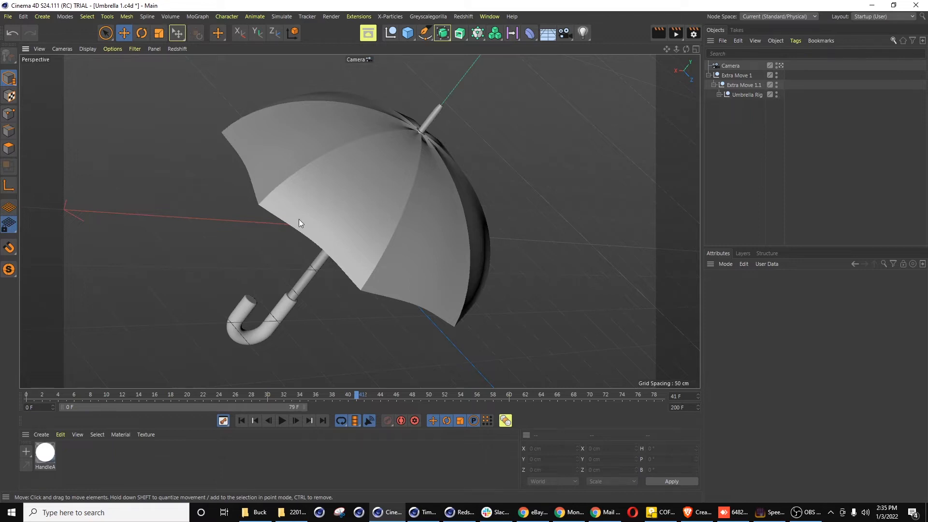
{"action": "mouse_move", "coordinate": [383, 202]}
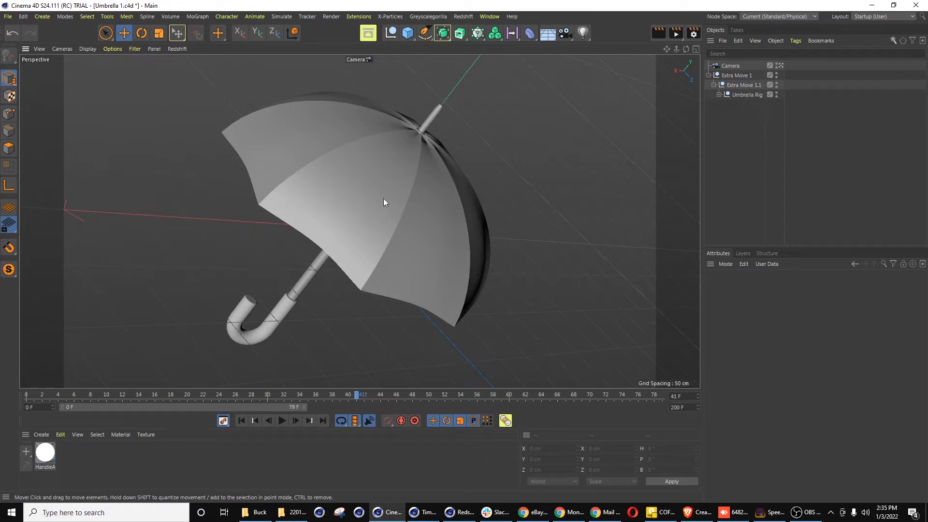
{"action": "mouse_move", "coordinate": [324, 247]}
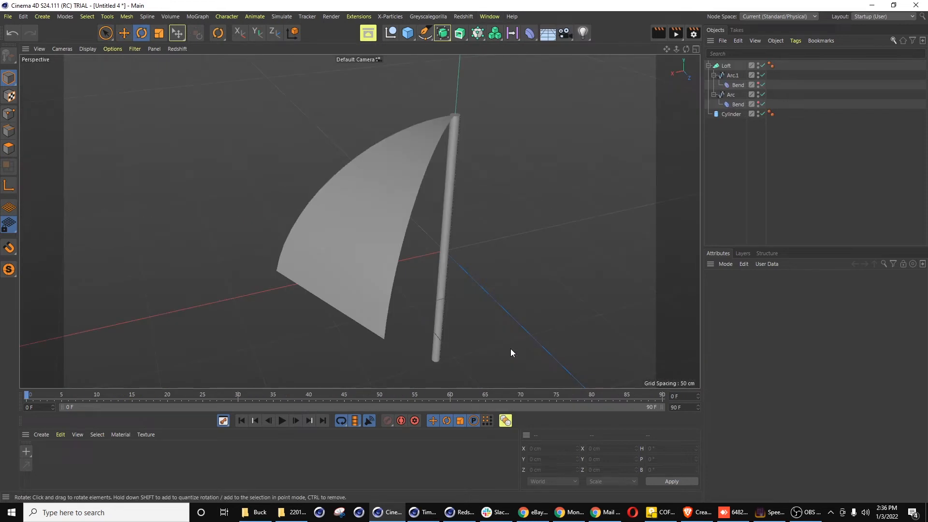
Duplicate the arc as Arc.2 and rotate it about 22° on heading, checking from Top.
{"action": "left_click", "coordinate": [733, 75]}
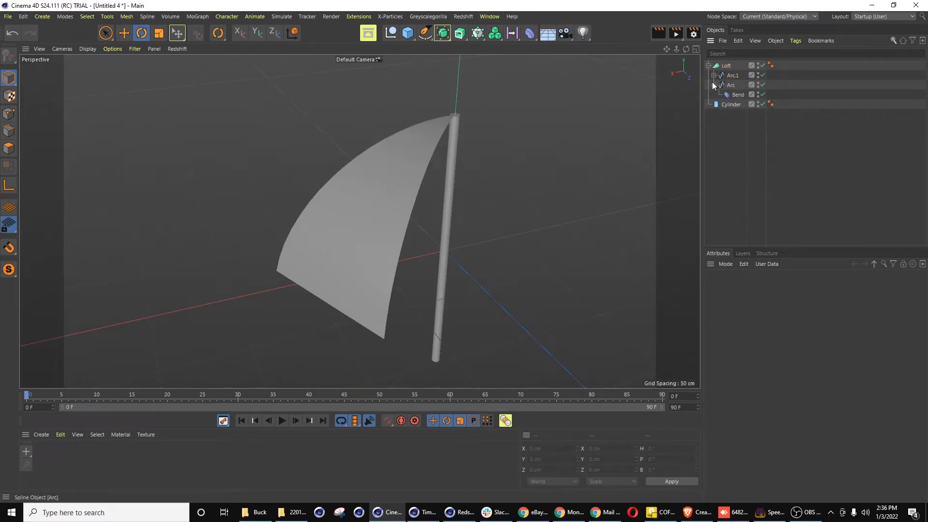
{"action": "left_click", "coordinate": [734, 76]}
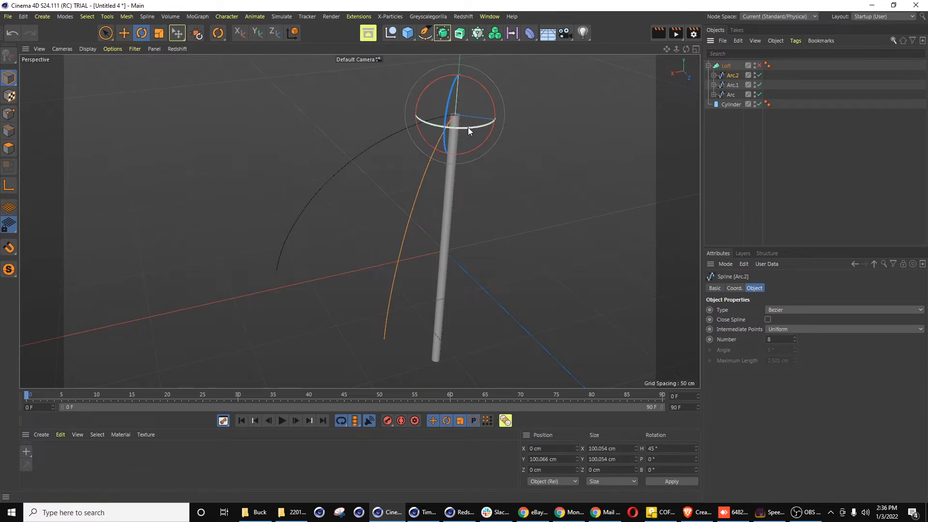
{"action": "left_click_drag", "start_coordinate": [468, 130], "coordinate": [414, 204]}
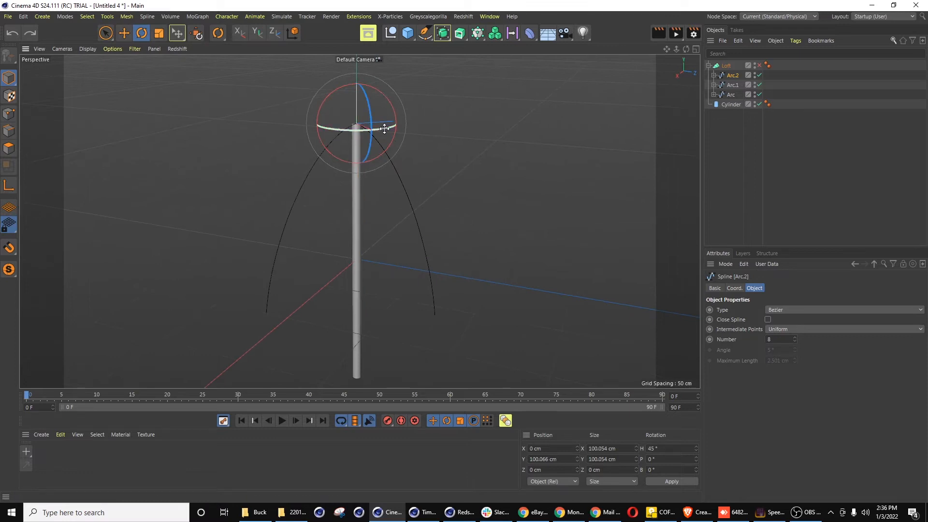
{"action": "left_click_drag", "start_coordinate": [391, 128], "coordinate": [355, 134]}
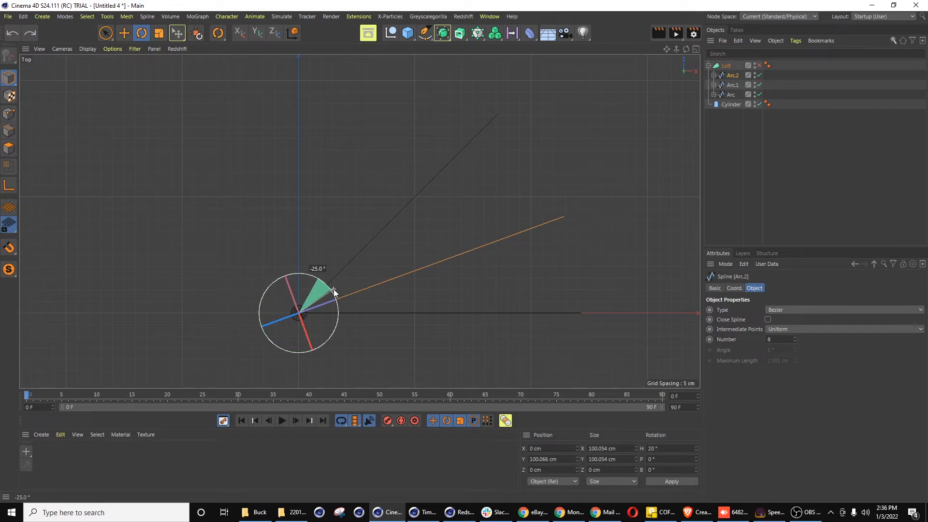
{"action": "left_click_drag", "start_coordinate": [334, 290], "coordinate": [330, 287]}
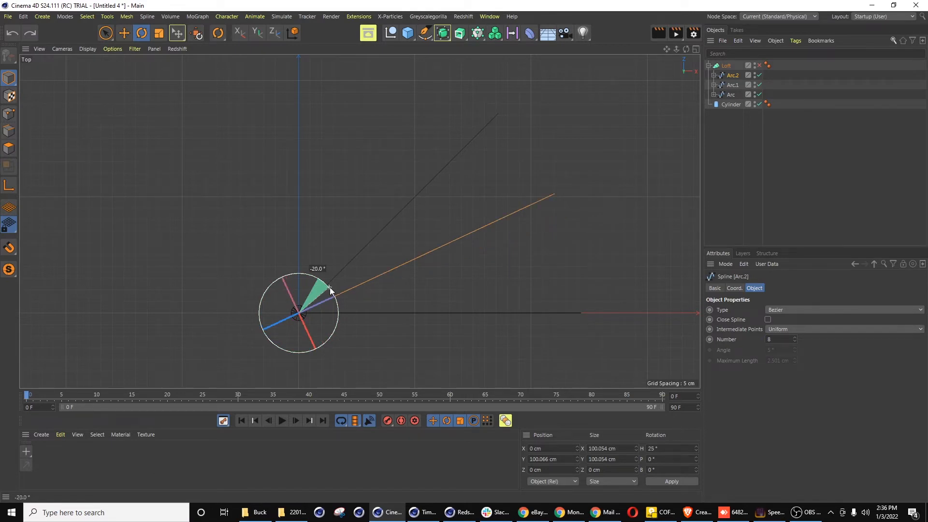
{"action": "left_click_drag", "start_coordinate": [331, 289], "coordinate": [333, 289]}
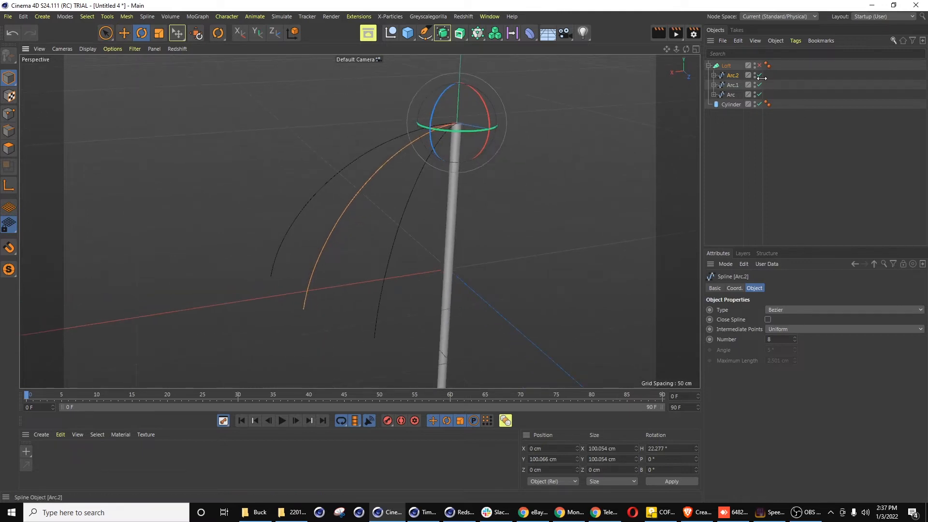
{"action": "mouse_move", "coordinate": [406, 146]}
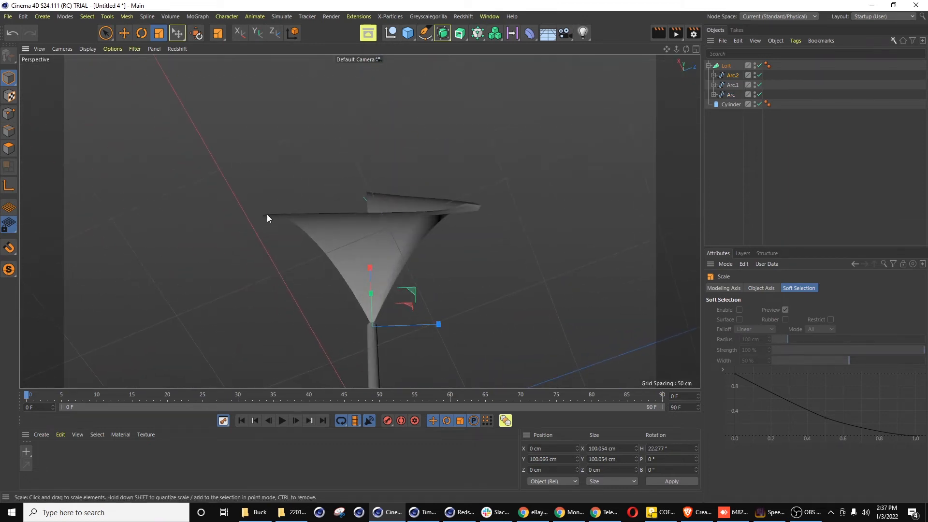
Place Arc.2 between Arc.1 and Arc in the loft and scale it to 0.9.
{"action": "left_click", "coordinate": [732, 85]}
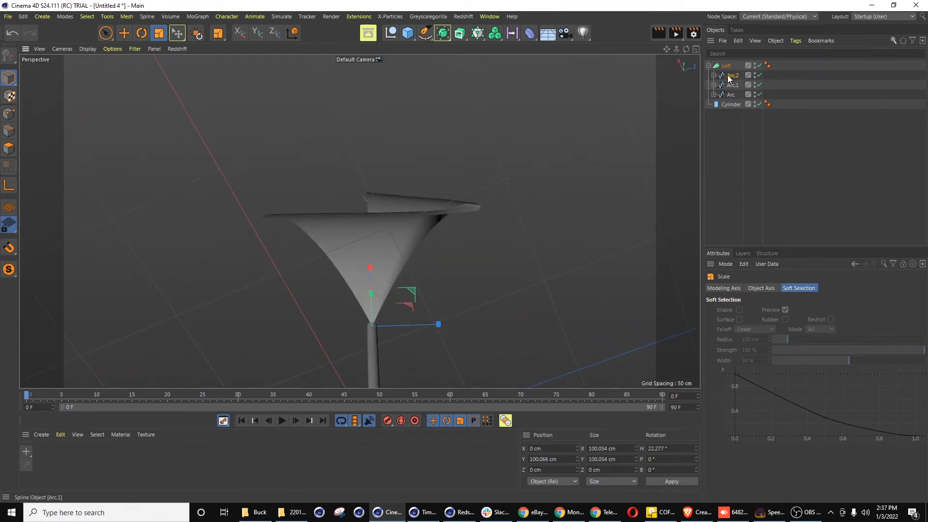
{"action": "left_click", "coordinate": [733, 85]}
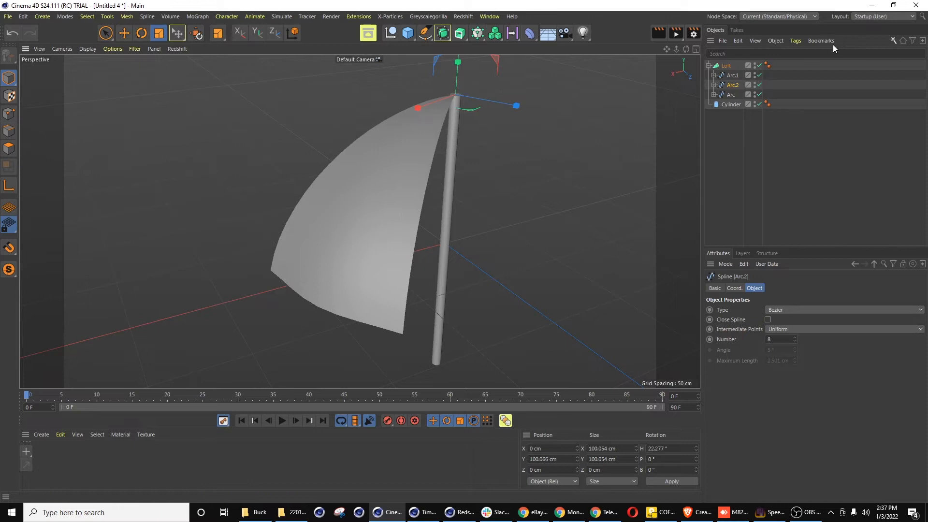
{"action": "left_click", "coordinate": [176, 33]}
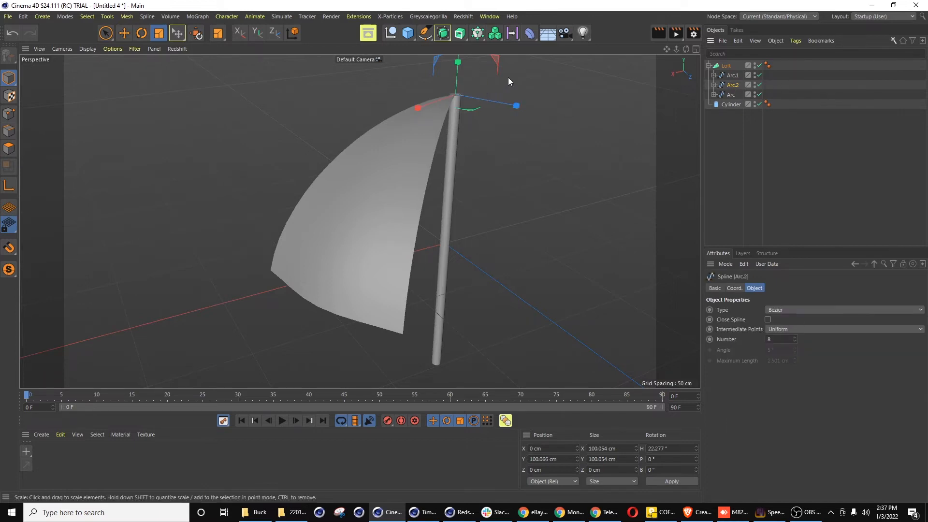
{"action": "left_click", "coordinate": [733, 85]}
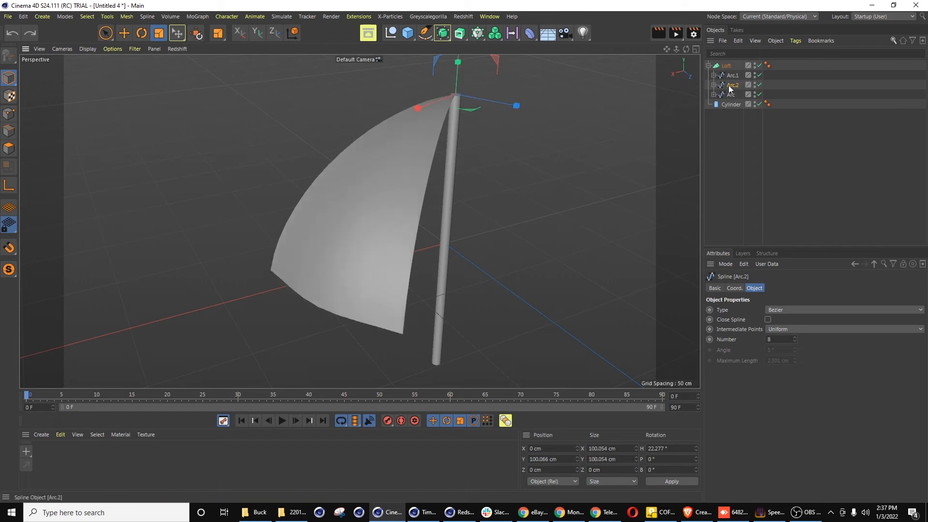
{"action": "left_click", "coordinate": [735, 288]}
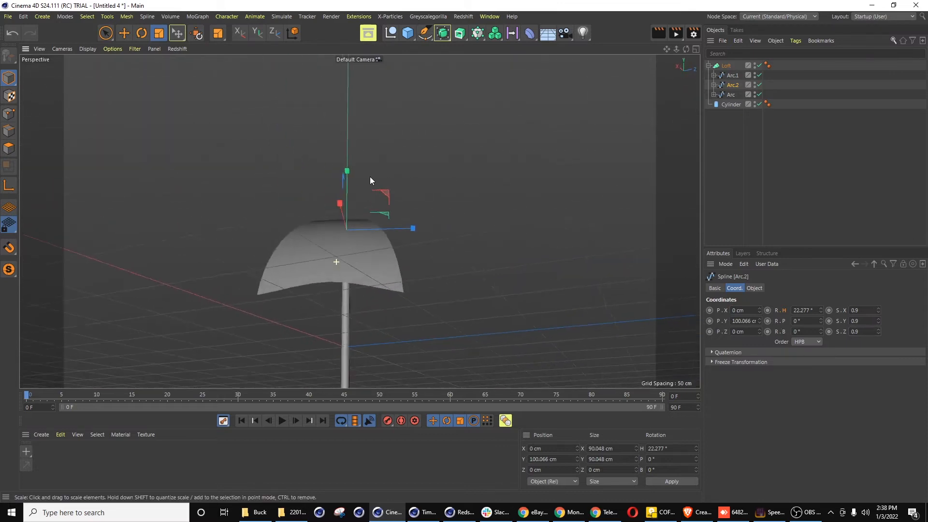
{"action": "left_click_drag", "start_coordinate": [369, 181], "coordinate": [446, 268]}
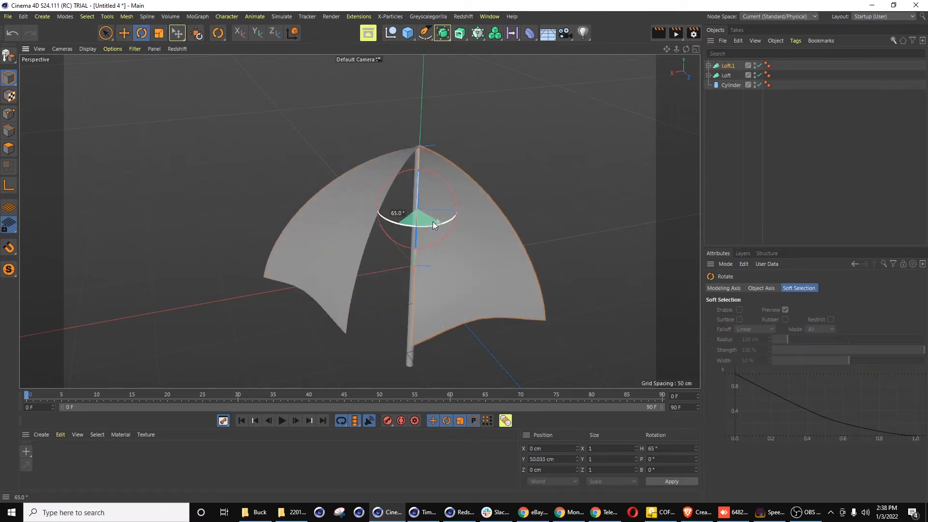
Rotate the copied panels around the pole so Loft through Loft.7 form the canopy.
{"action": "left_click_drag", "start_coordinate": [435, 224], "coordinate": [358, 222]}
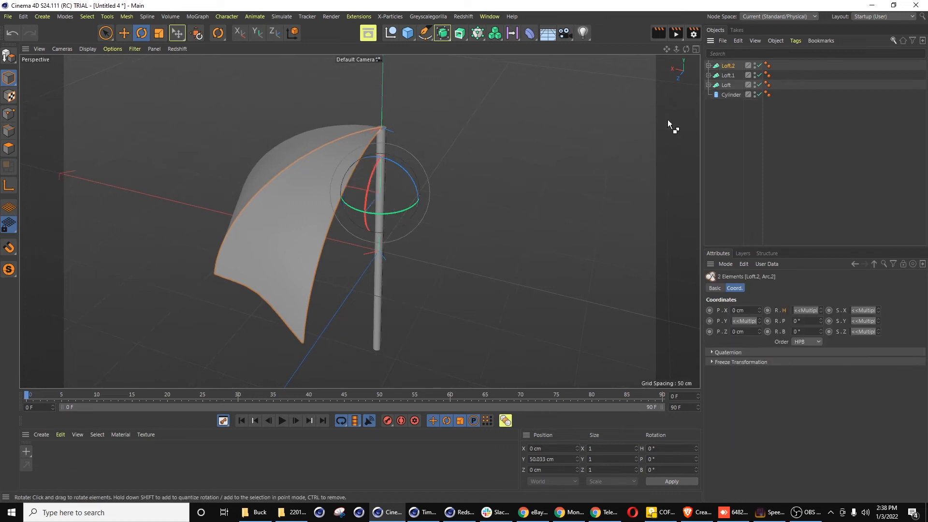
{"action": "left_click_drag", "start_coordinate": [390, 177], "coordinate": [414, 213]}
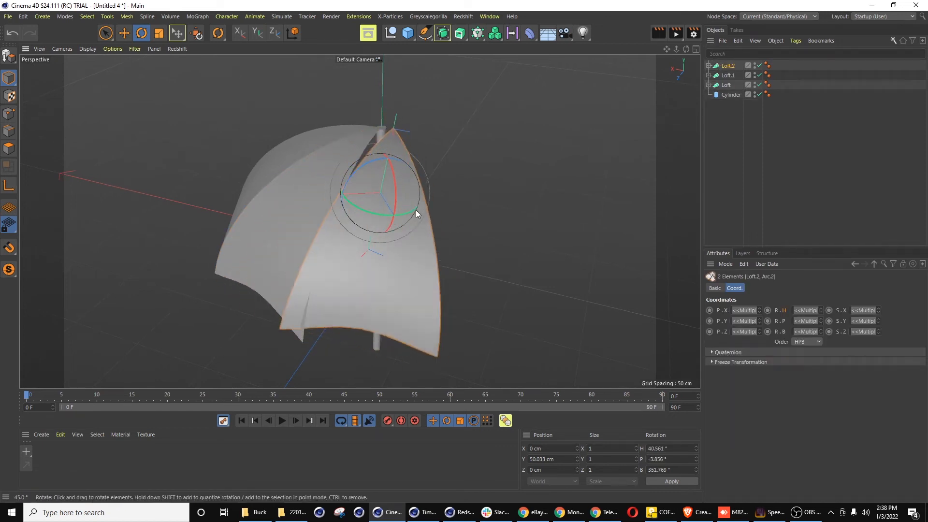
{"action": "left_click", "coordinate": [731, 95]}
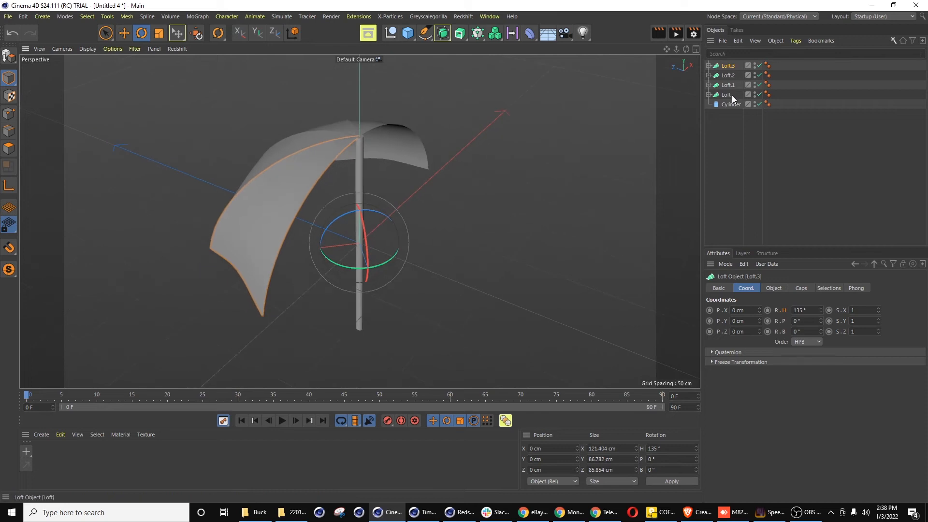
{"action": "left_click", "coordinate": [726, 65]}
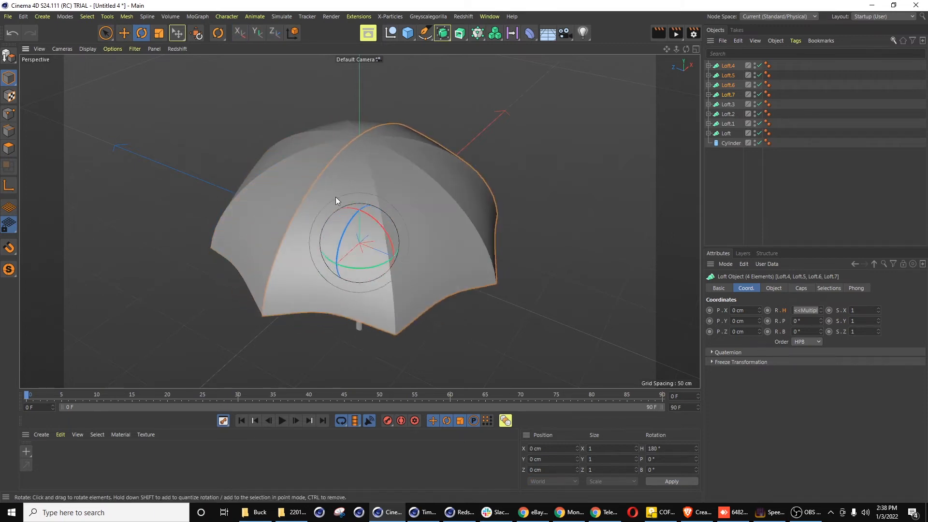
{"action": "left_click_drag", "start_coordinate": [335, 200], "coordinate": [308, 232]}
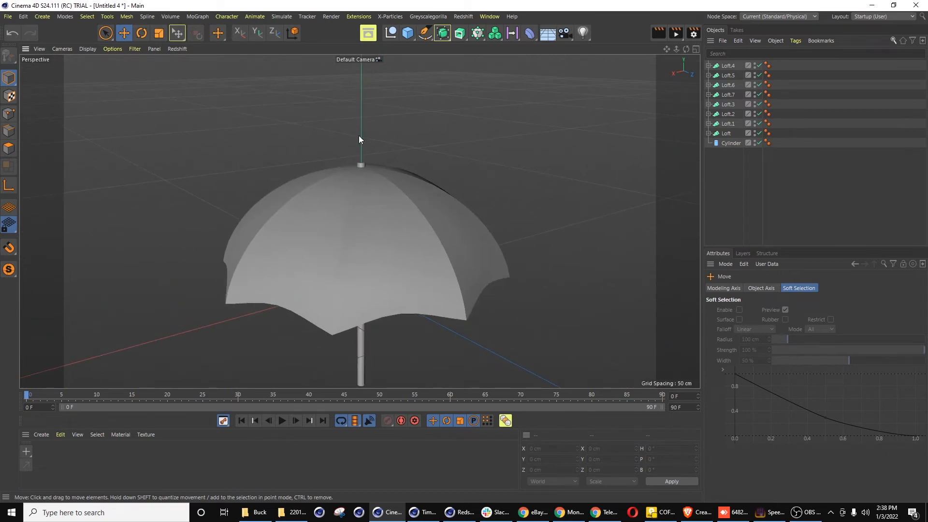
{"action": "left_click_drag", "start_coordinate": [358, 139], "coordinate": [396, 270]}
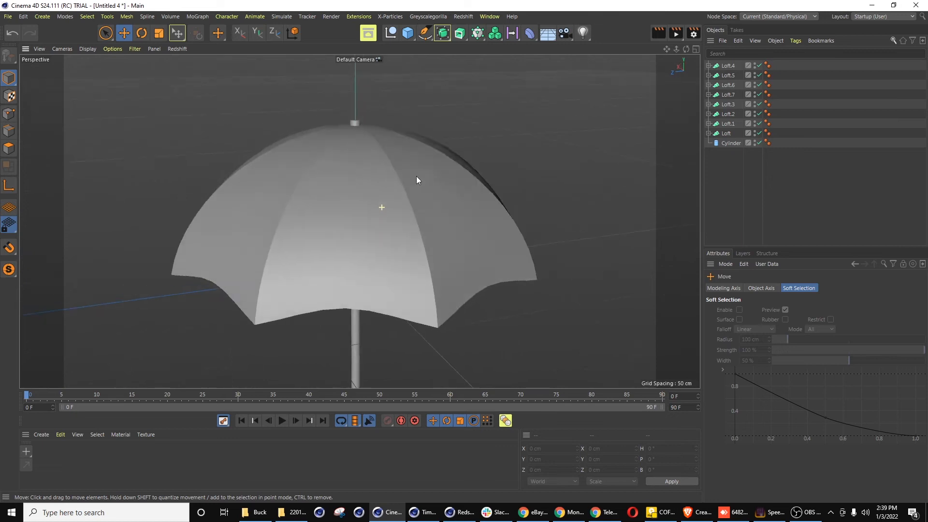
{"action": "left_click", "coordinate": [488, 16]}
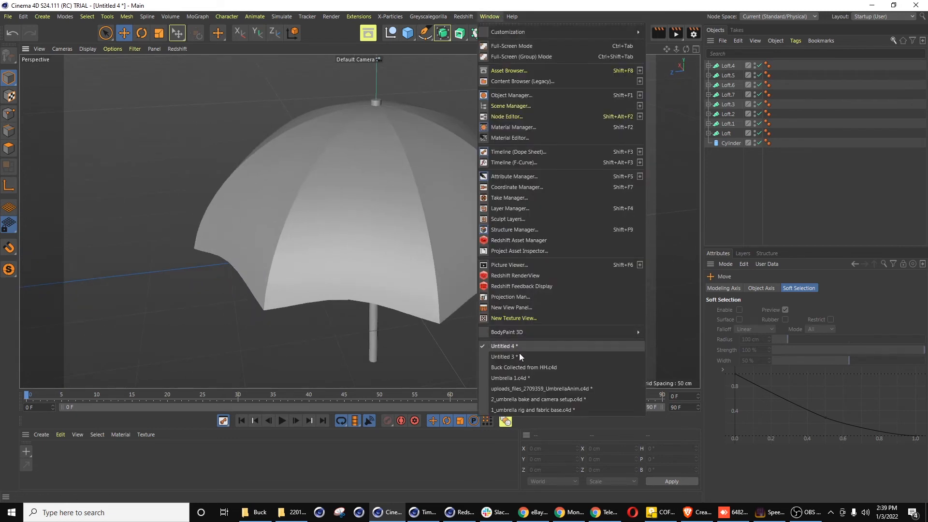
{"action": "left_click", "coordinate": [509, 378]}
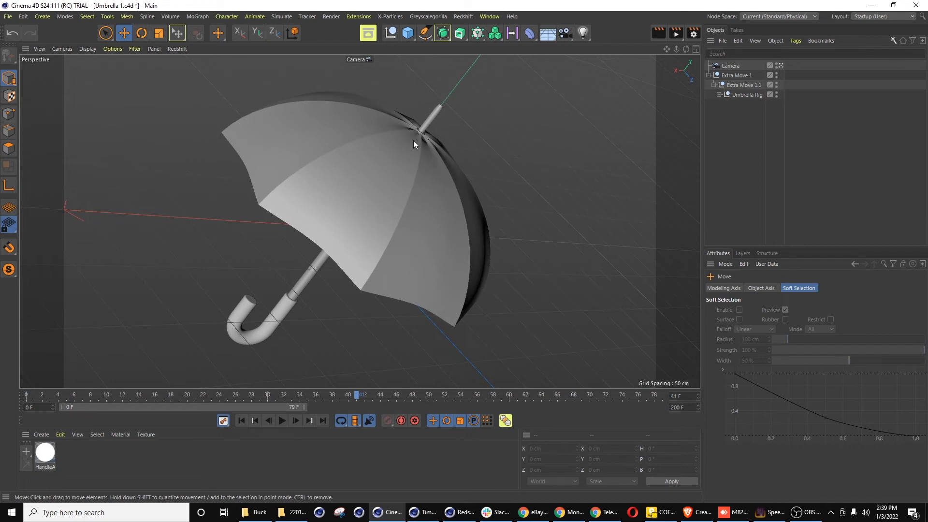
{"action": "left_click", "coordinate": [489, 16]}
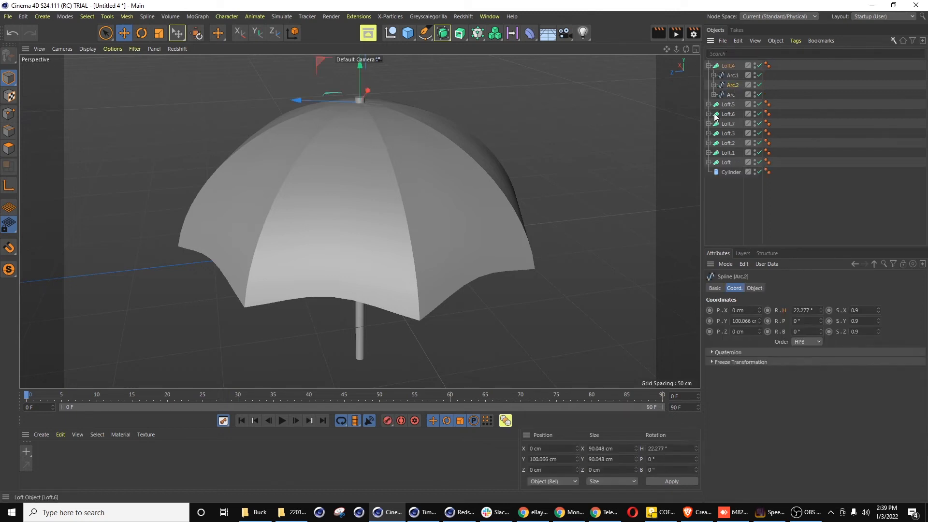
Filter for arc.2, select all eight Arc.2 splines and bank them by 1°.
{"action": "left_click", "coordinate": [709, 104]}
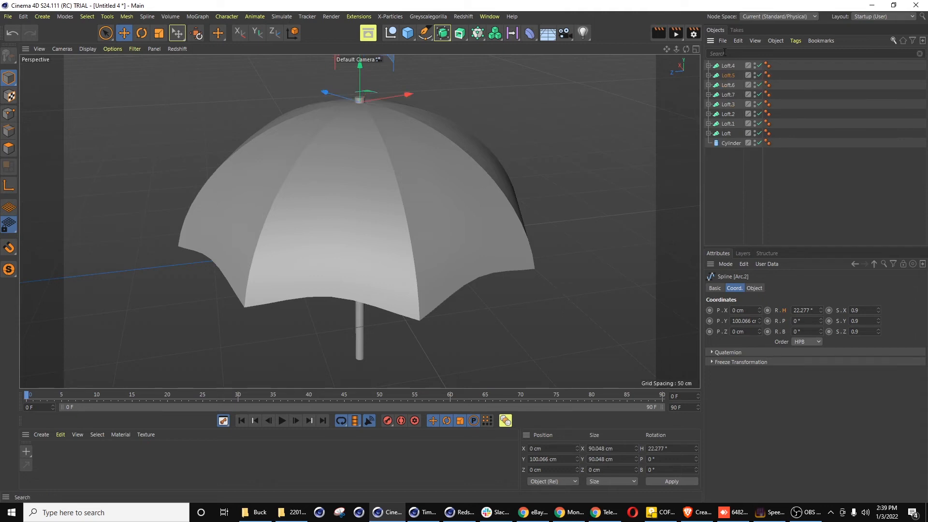
{"action": "type", "text": "arc.2"}
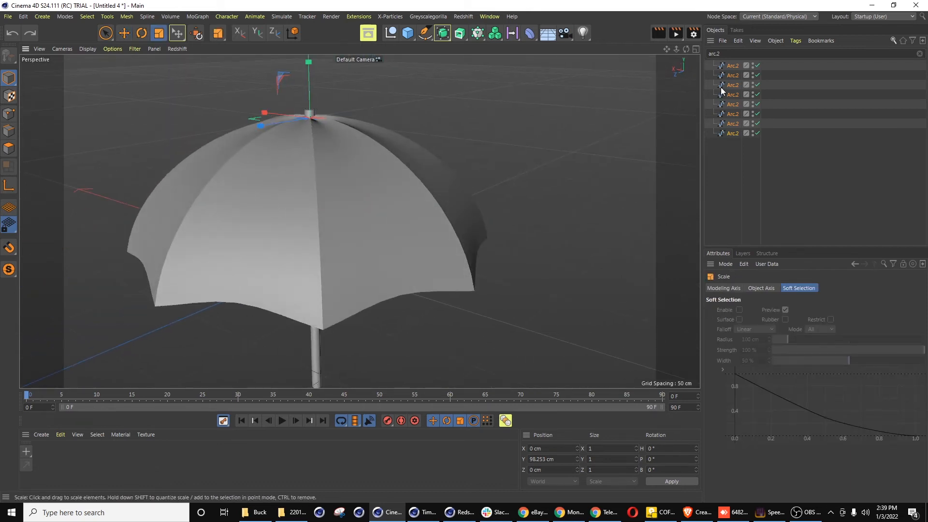
{"action": "left_click", "coordinate": [732, 132]}
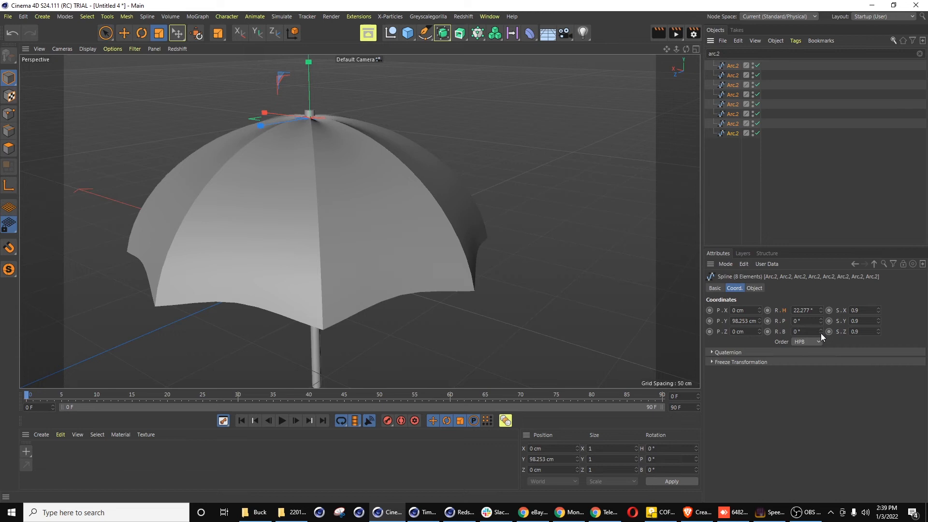
{"action": "left_click", "coordinate": [820, 329]}
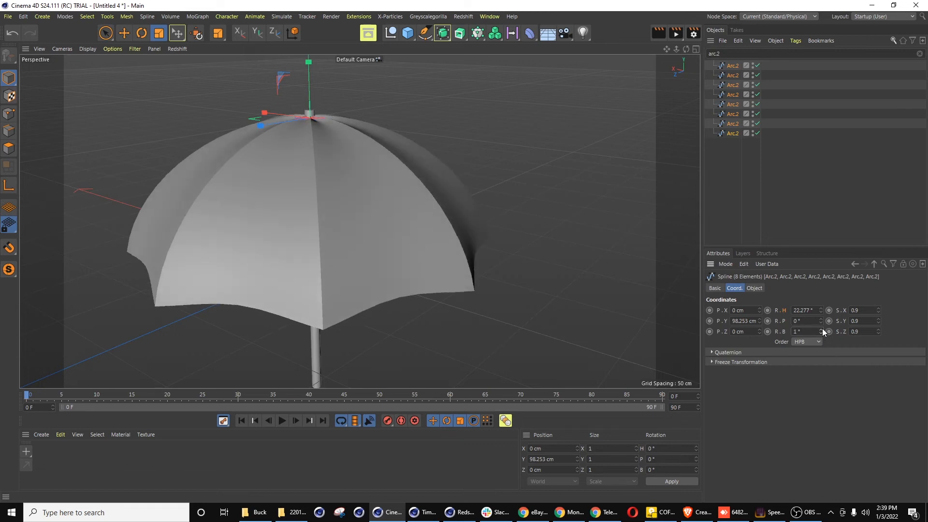
{"action": "mouse_move", "coordinate": [348, 239]}
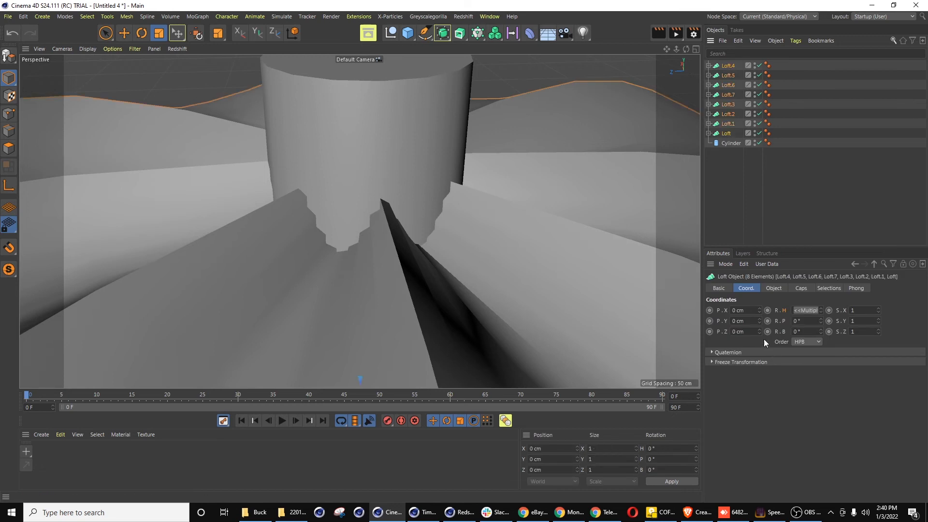
Set Mesh Subdivision V to 16 on all eight selected loft panels.
{"action": "left_click", "coordinate": [773, 288]}
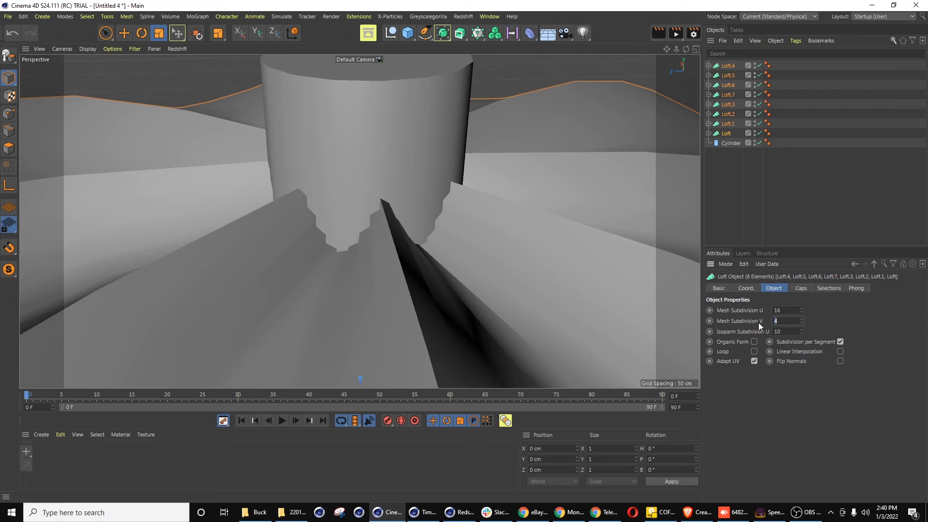
{"action": "type", "text": "16"}
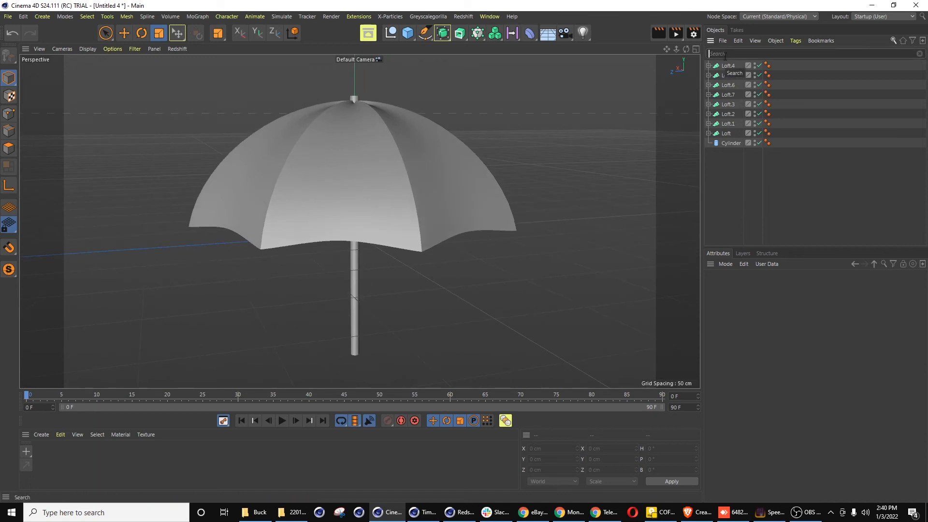
Filter the Object Manager by 'arc' to gather all 24 arc splines.
{"action": "type", "text": "arc"}
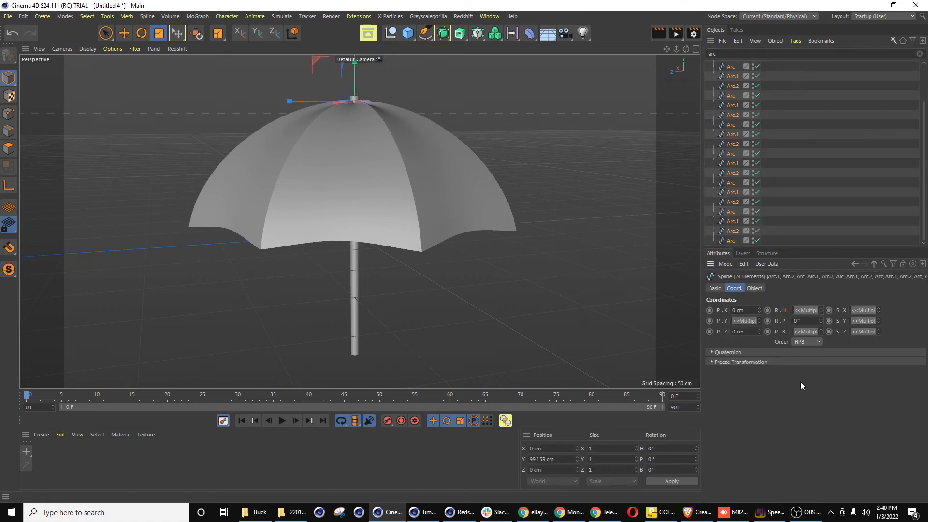
{"action": "mouse_move", "coordinate": [779, 342]}
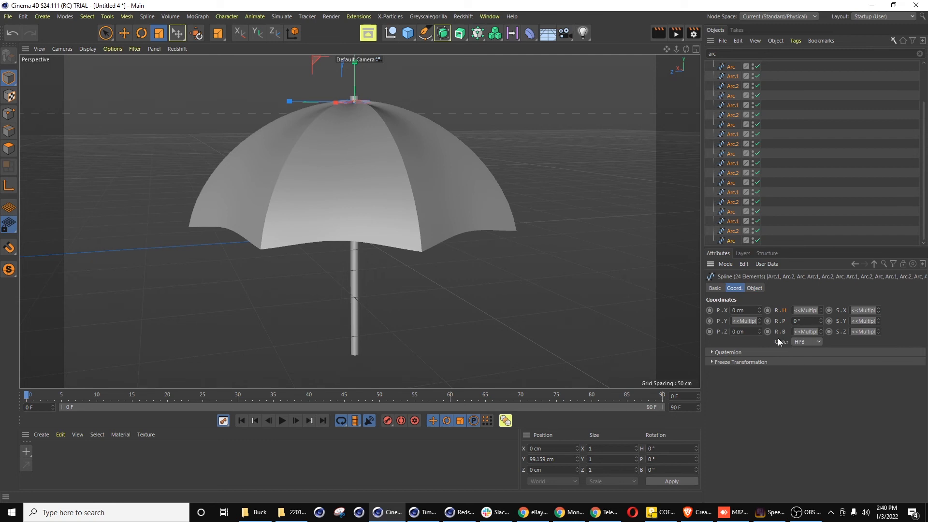
{"action": "mouse_move", "coordinate": [821, 332]}
{"action": "type", "text": "50"}
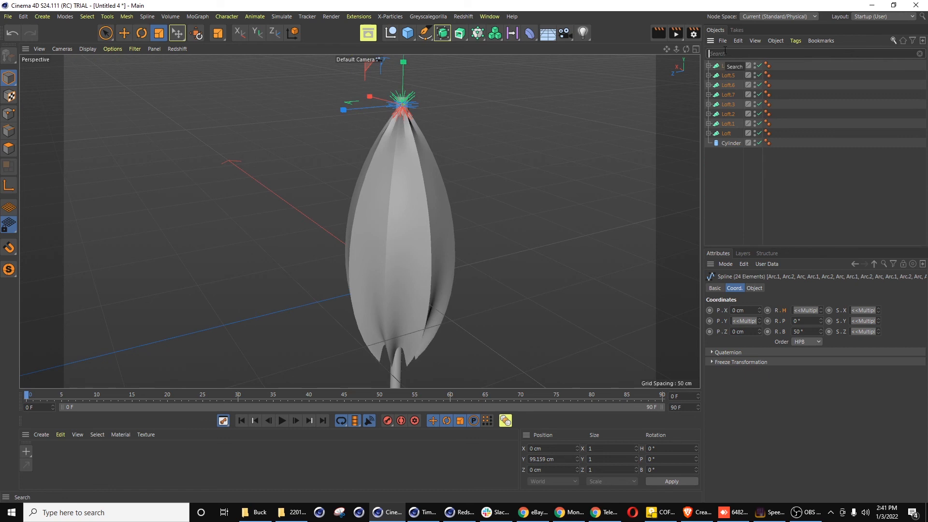
Set the bend deformers' strength to 133°.
{"action": "type", "text": "bend"}
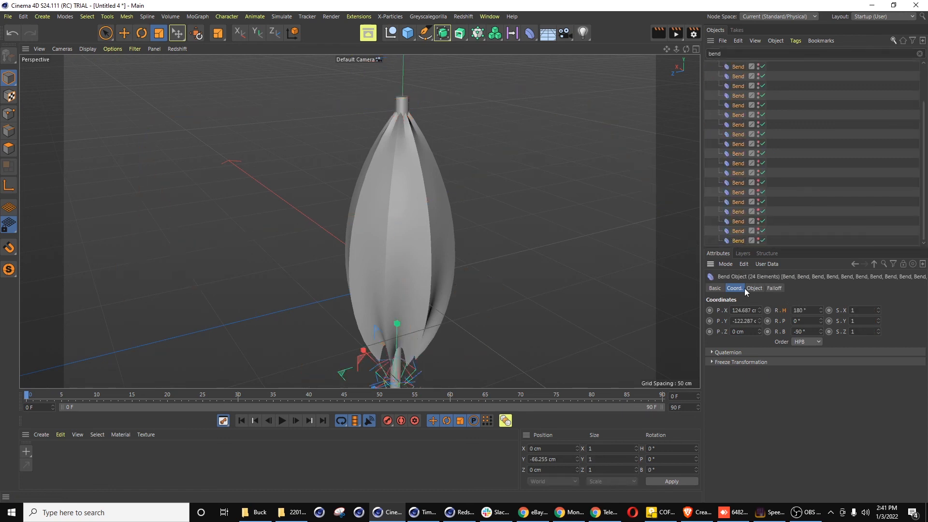
{"action": "left_click", "coordinate": [753, 288]}
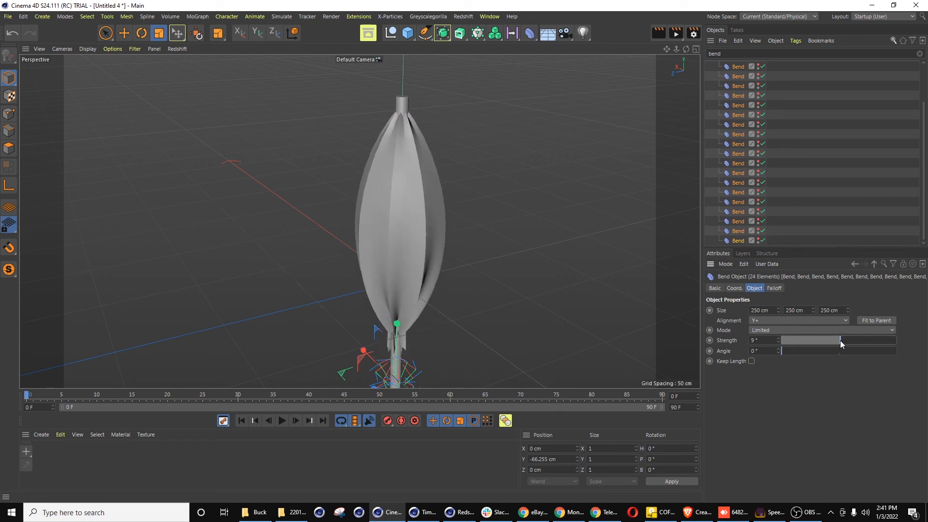
{"action": "left_click_drag", "start_coordinate": [799, 340], "coordinate": [863, 340]}
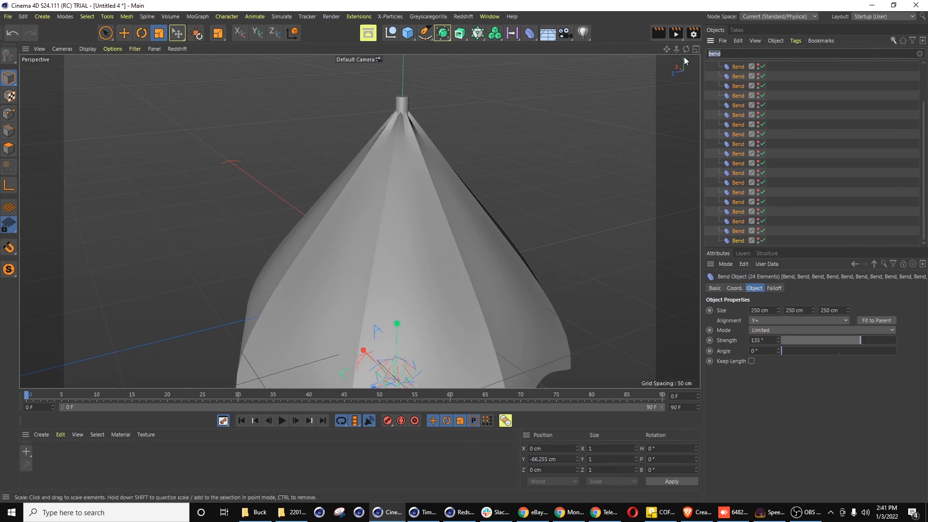
Bank the 24 arc splines to 79° to slim the closed canopy.
{"action": "type", "text": "arc"}
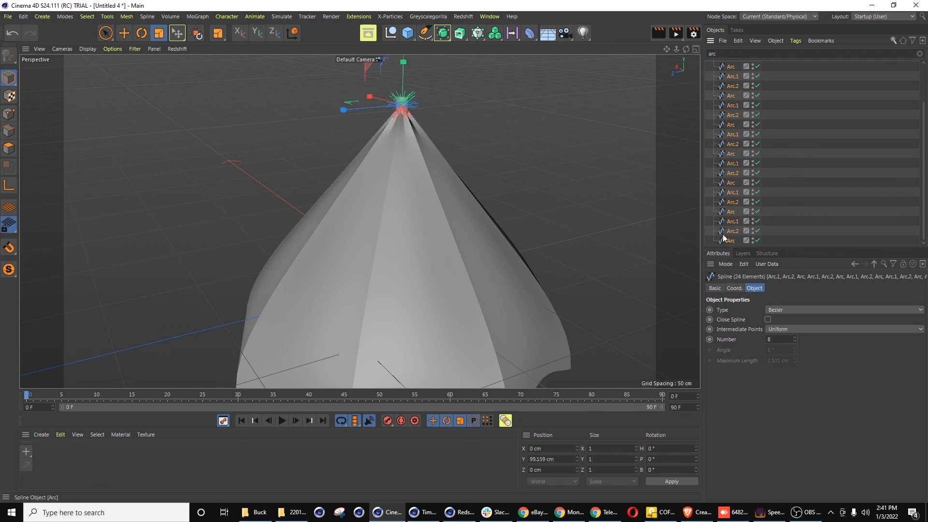
{"action": "left_click", "coordinate": [733, 288]}
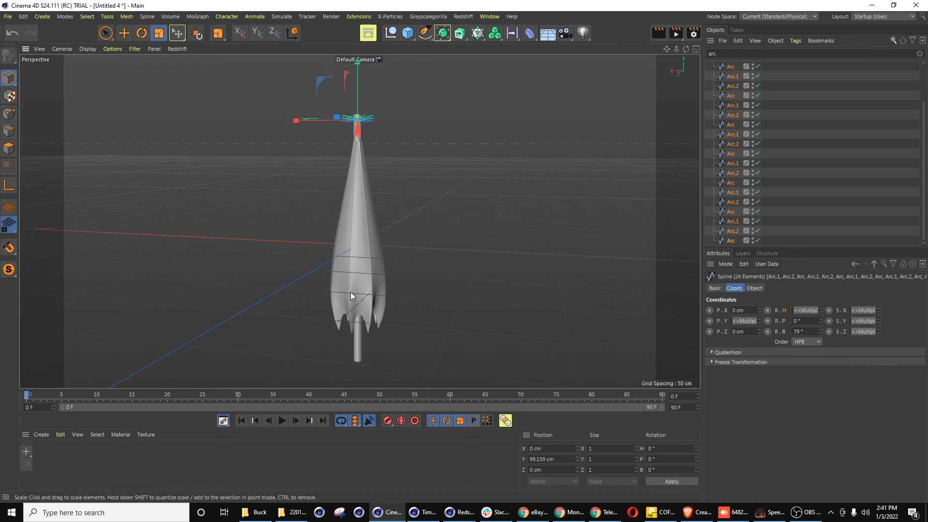
{"action": "mouse_move", "coordinate": [417, 253]}
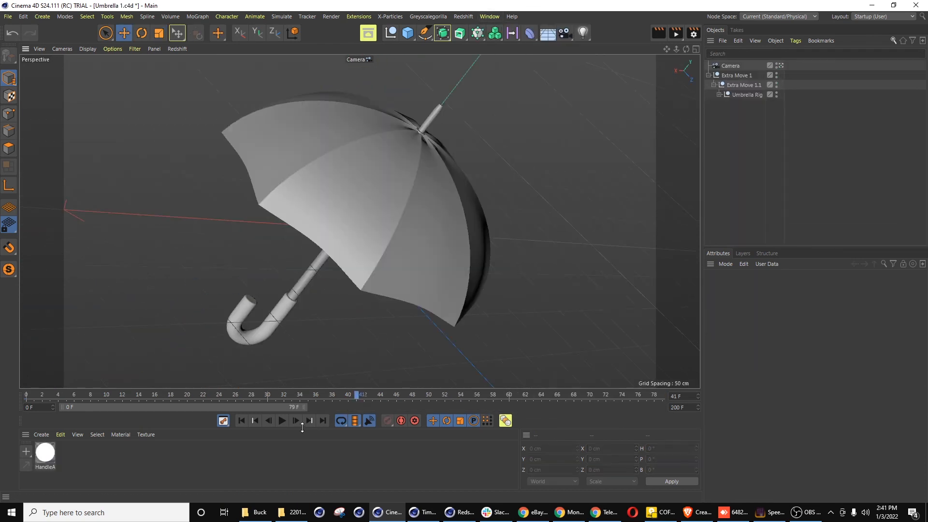
Play the Umbrella 1.c4d reference animation forwards and watch the canopy open.
{"action": "left_click", "coordinate": [281, 420]}
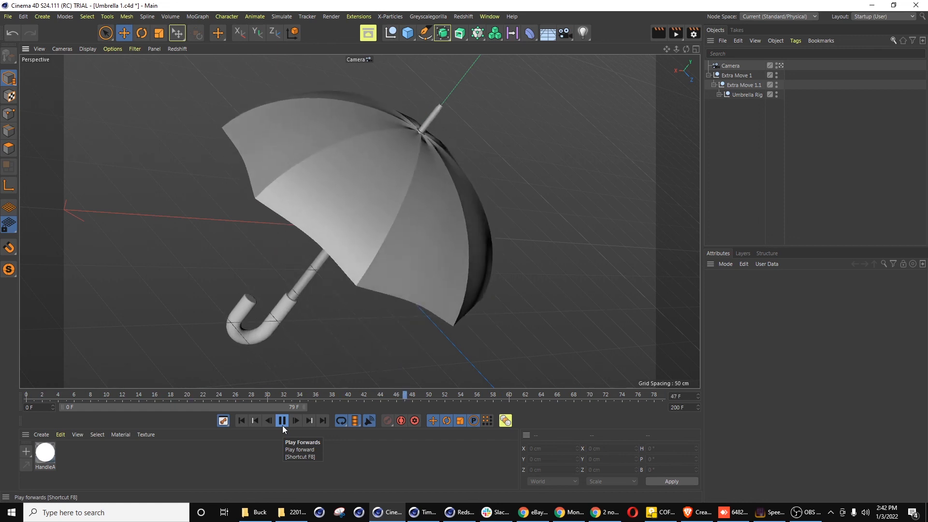
{"action": "left_click", "coordinate": [282, 421]}
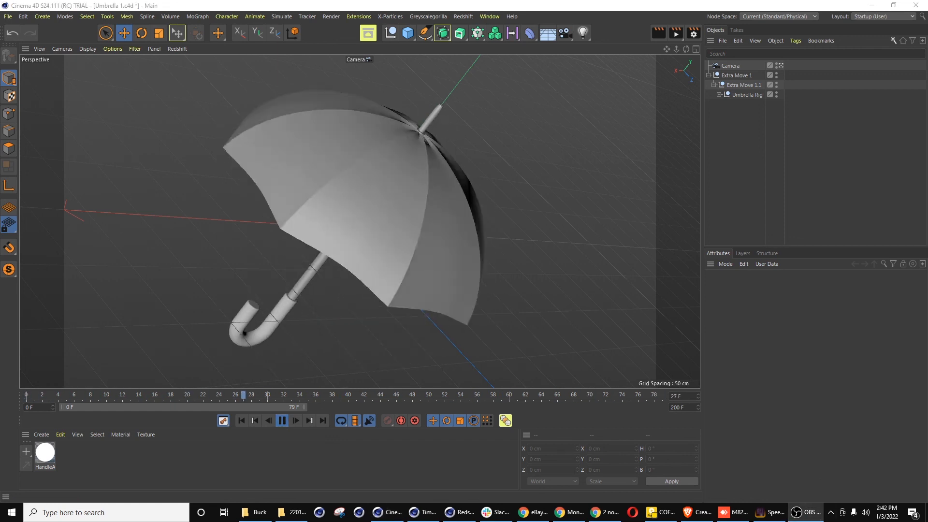